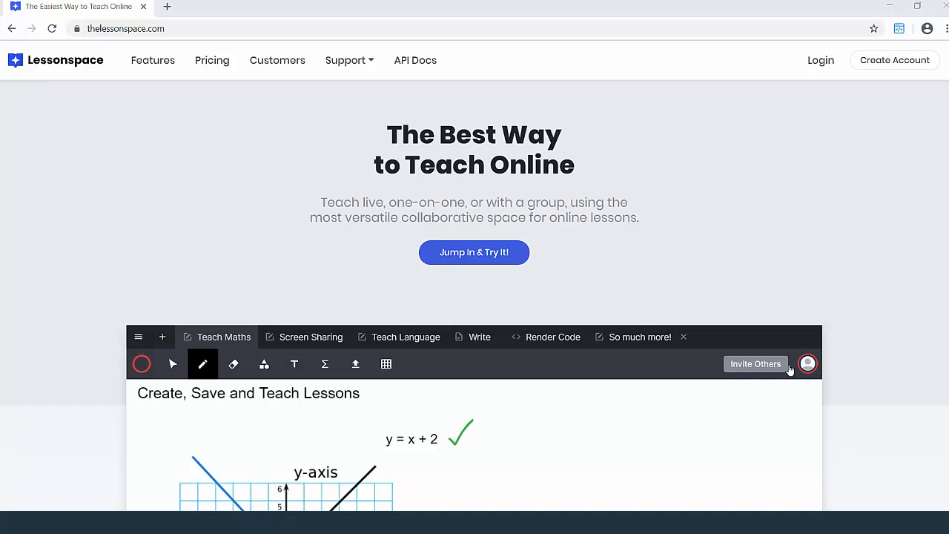
mouse_move(582, 52)
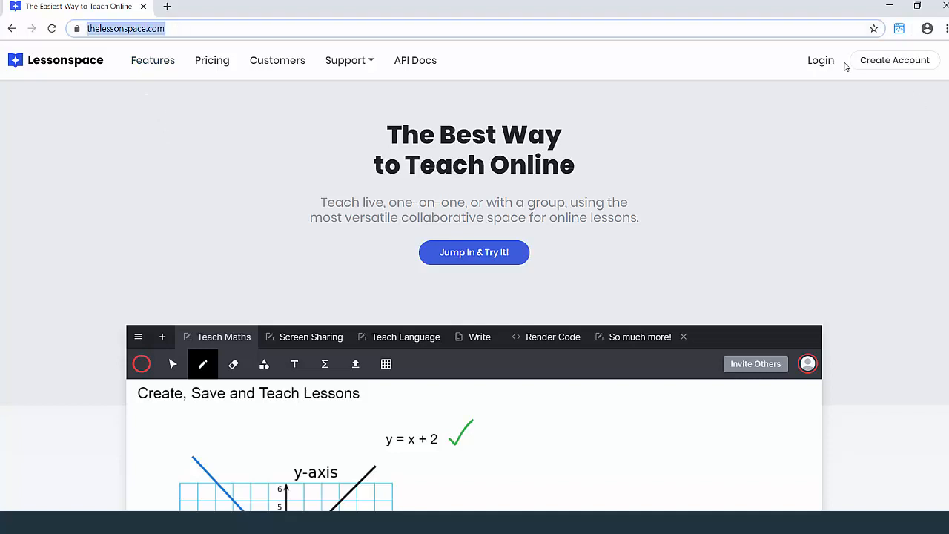
Log in with the saved email and password to reach the Overview analytics dashboard
left_click(821, 60)
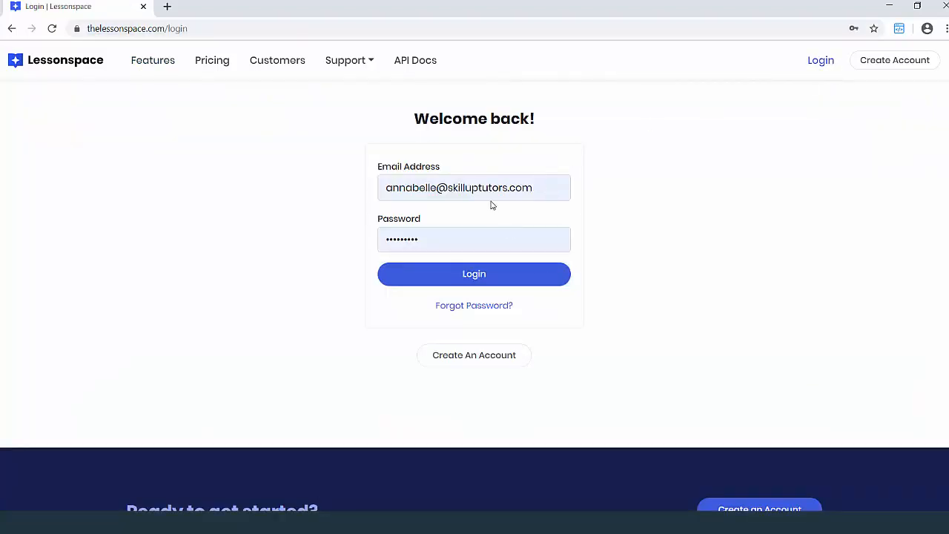
left_click(473, 274)
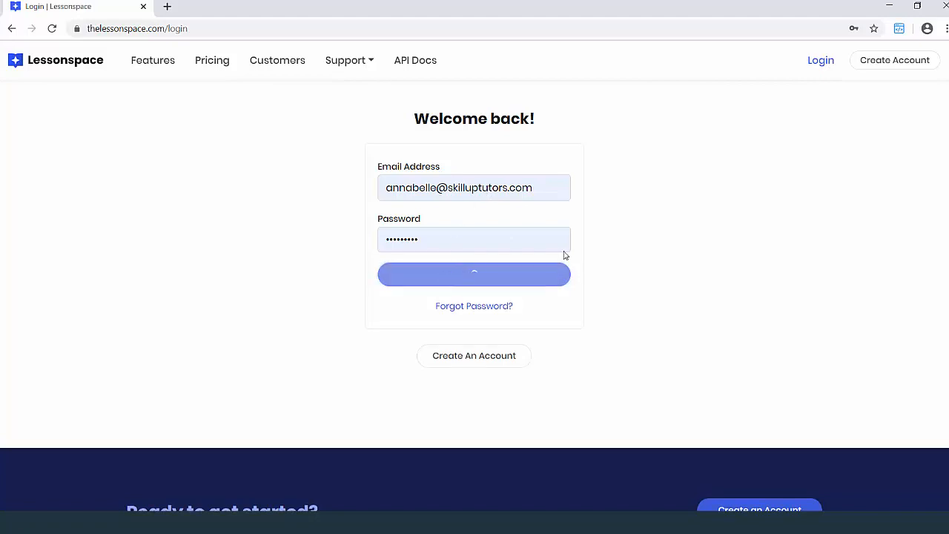
left_click(474, 274)
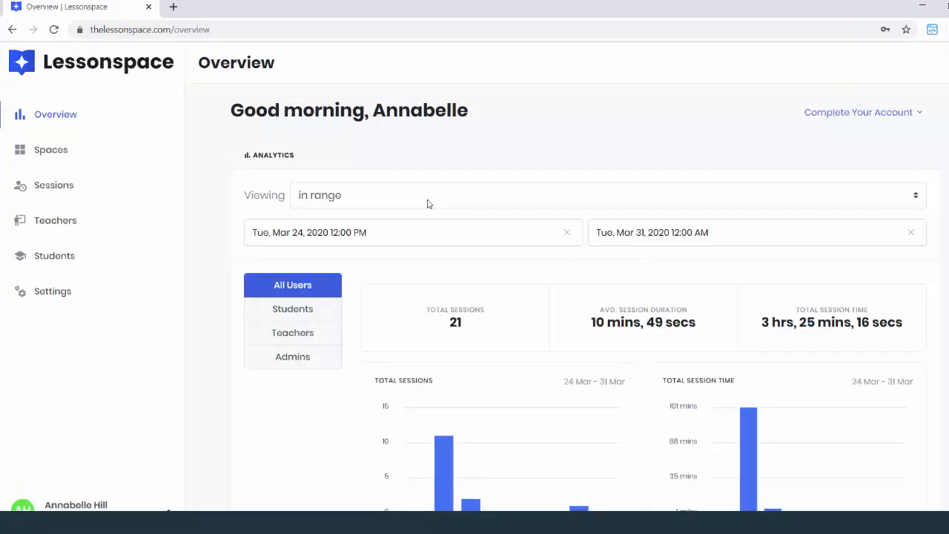
mouse_move(239, 82)
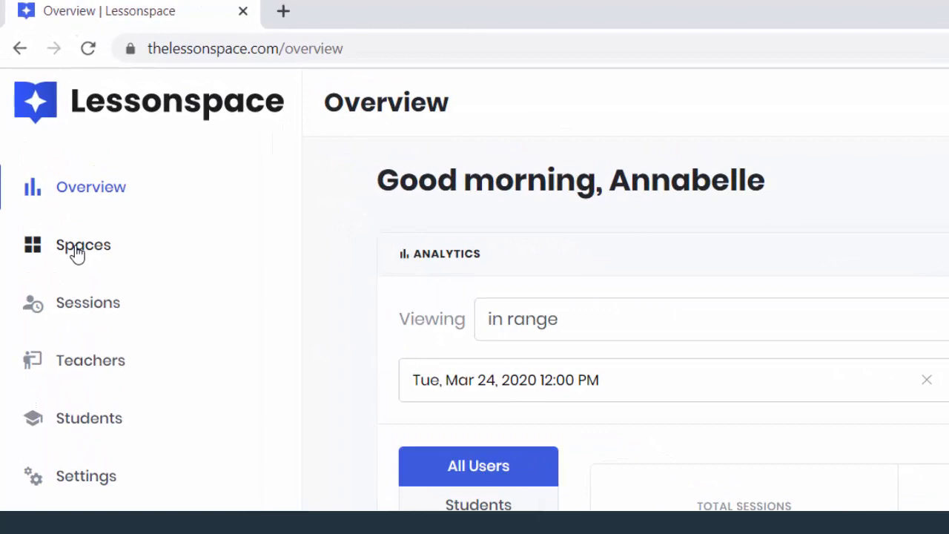
Go to Spaces in the sidebar and browse the All Spaces grid
left_click(83, 245)
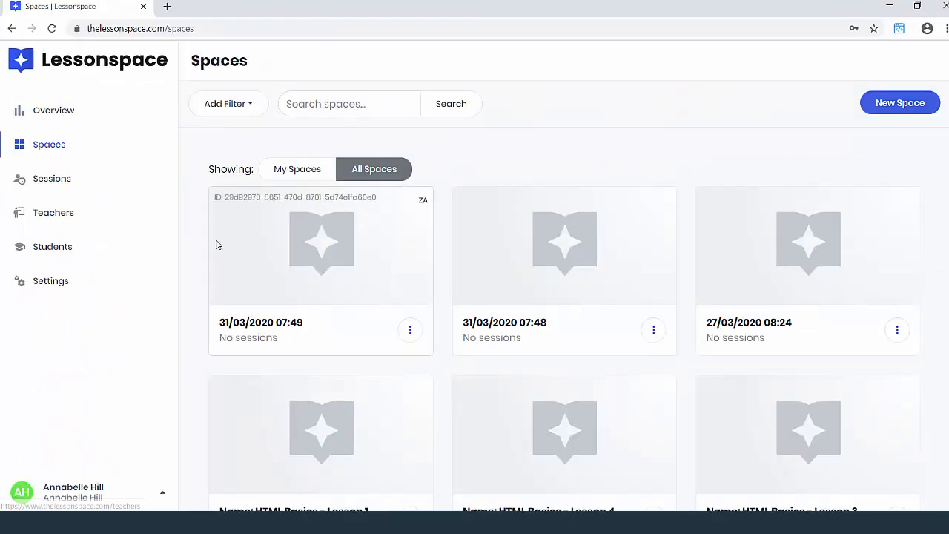
scroll("down", 3)
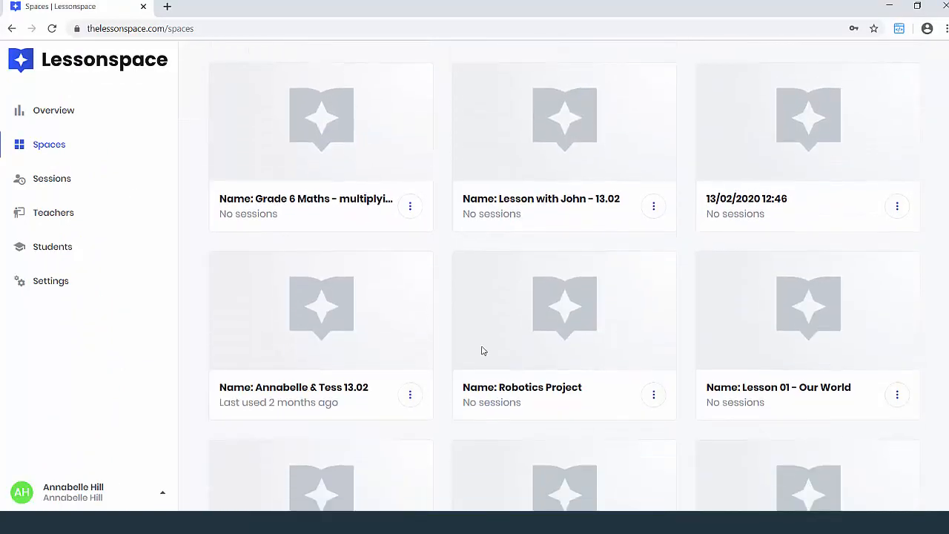
left_click(374, 168)
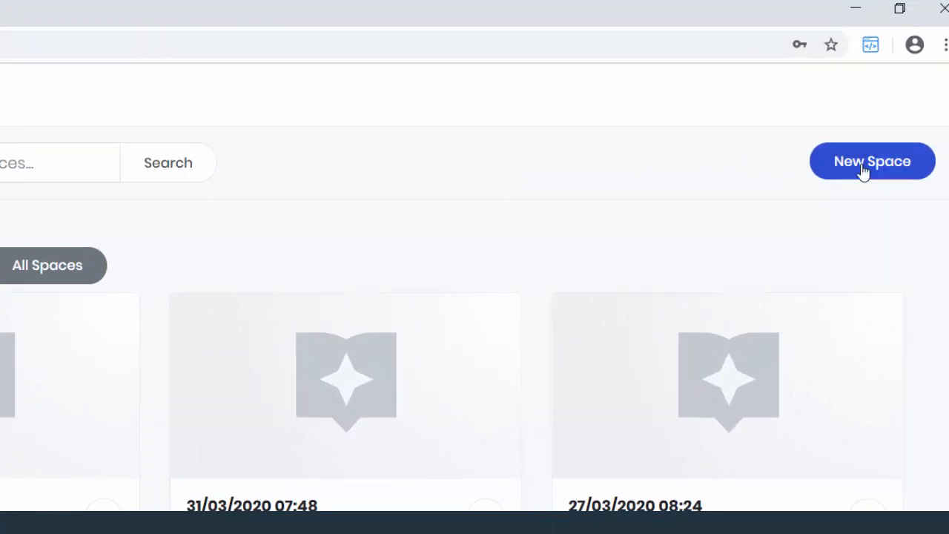
Create a new space in its own tab and bring up its main options menu
left_click(872, 161)
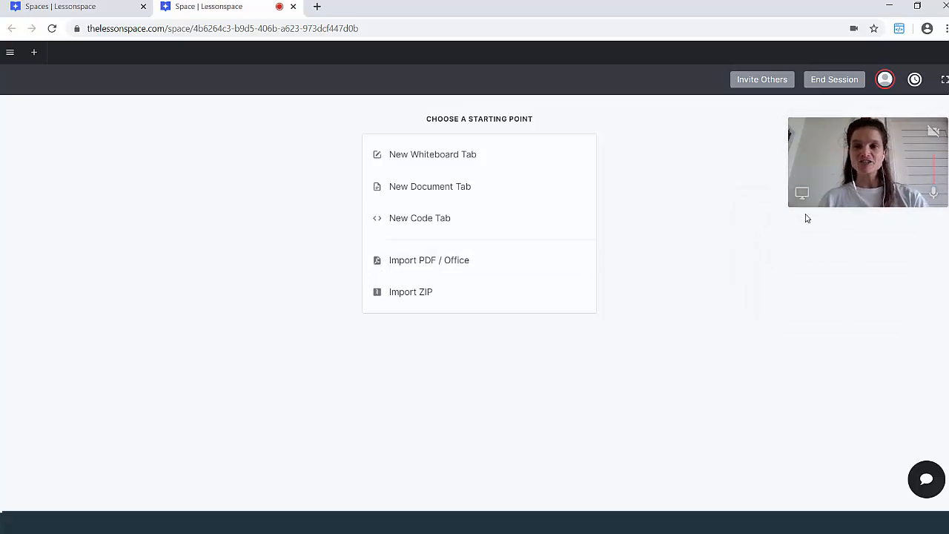
left_click(34, 53)
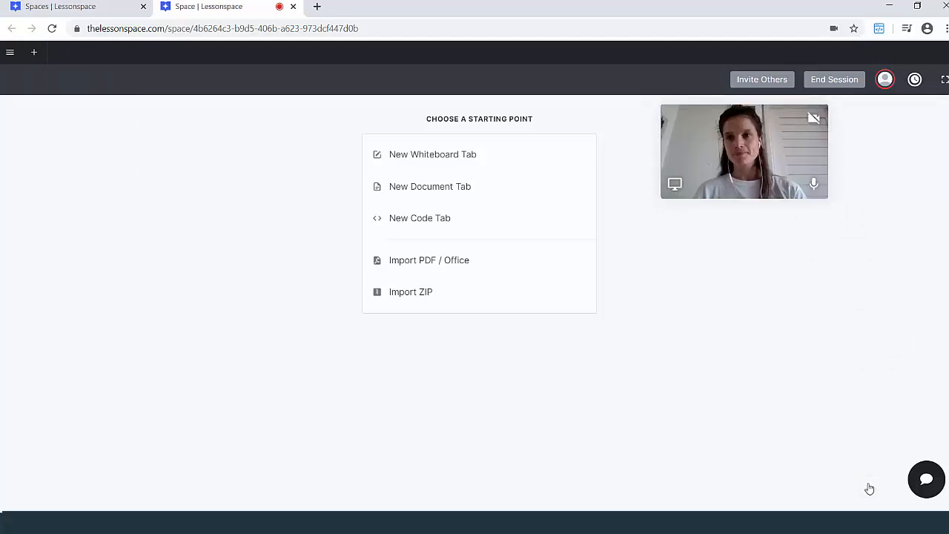
left_click(10, 52)
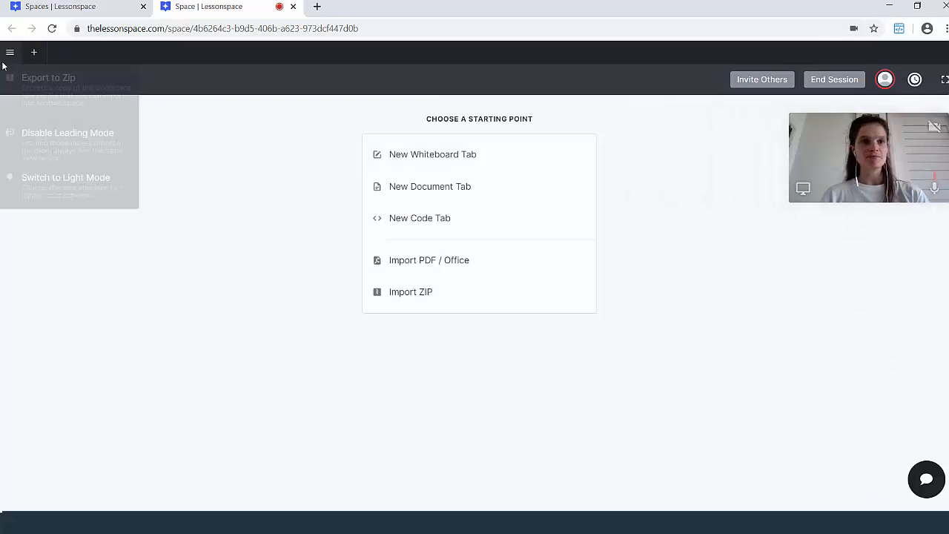
left_click(34, 52)
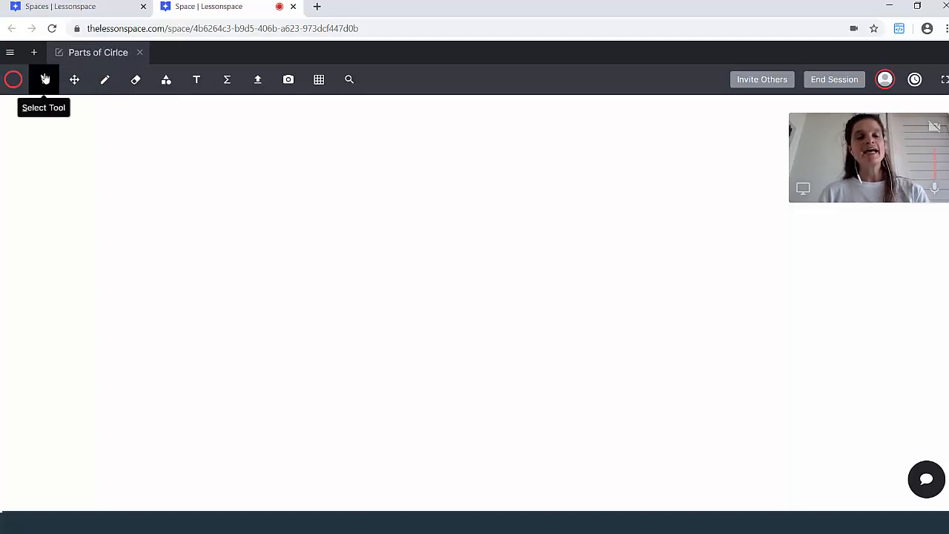
mouse_move(73, 137)
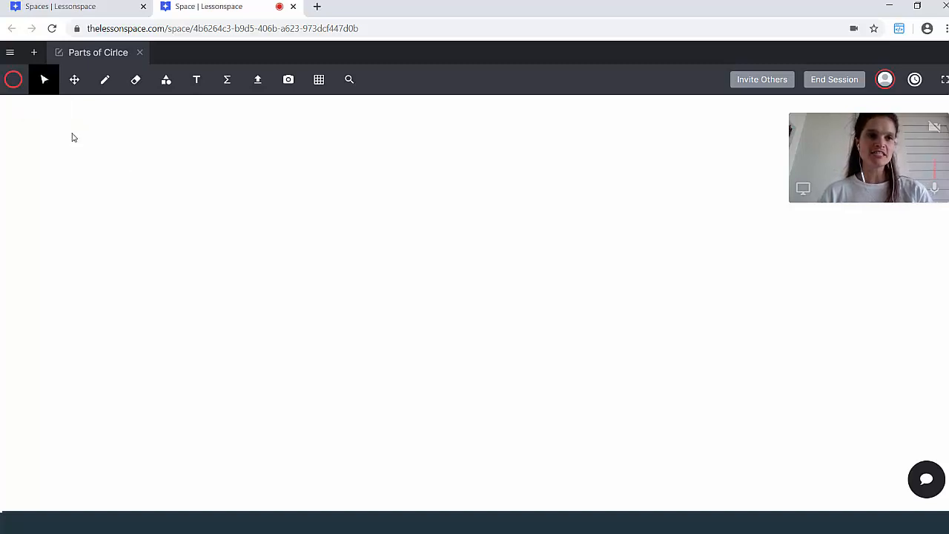
mouse_move(74, 79)
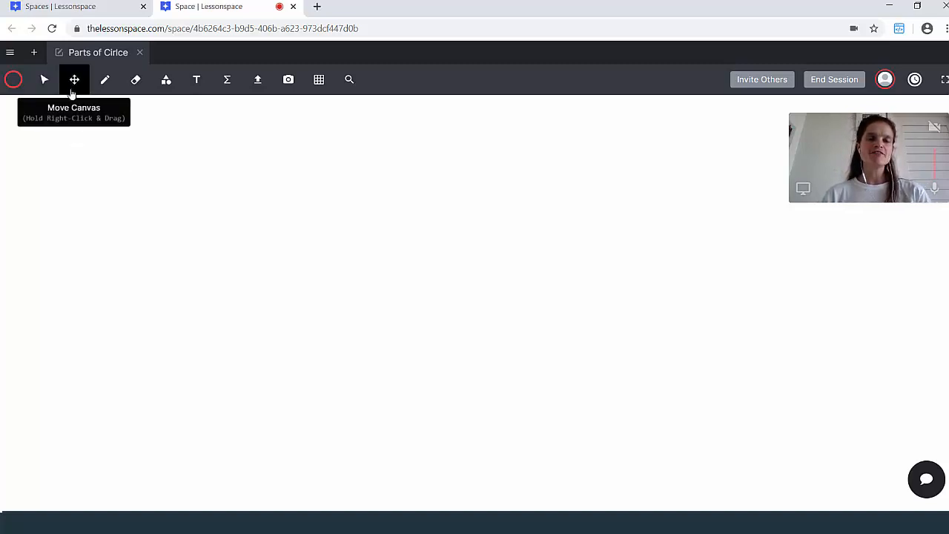
mouse_move(383, 157)
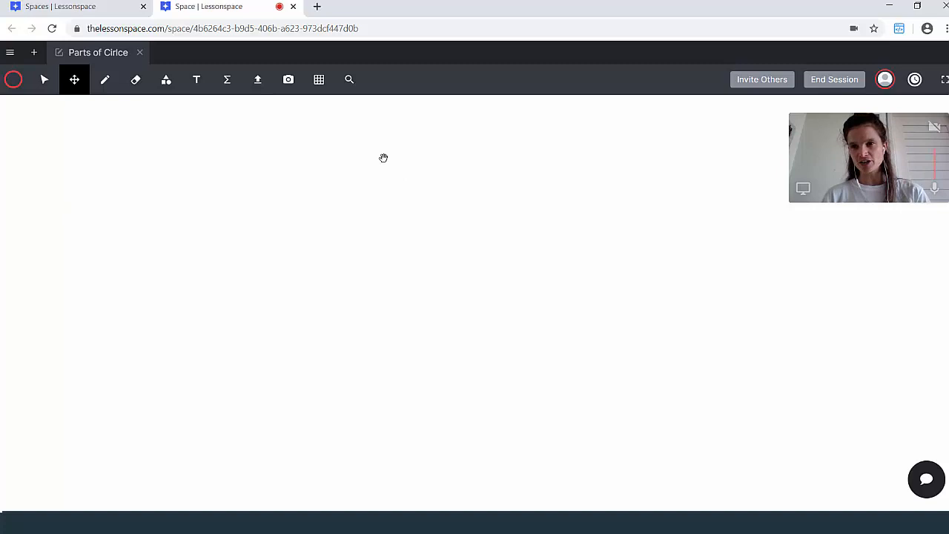
mouse_move(43, 79)
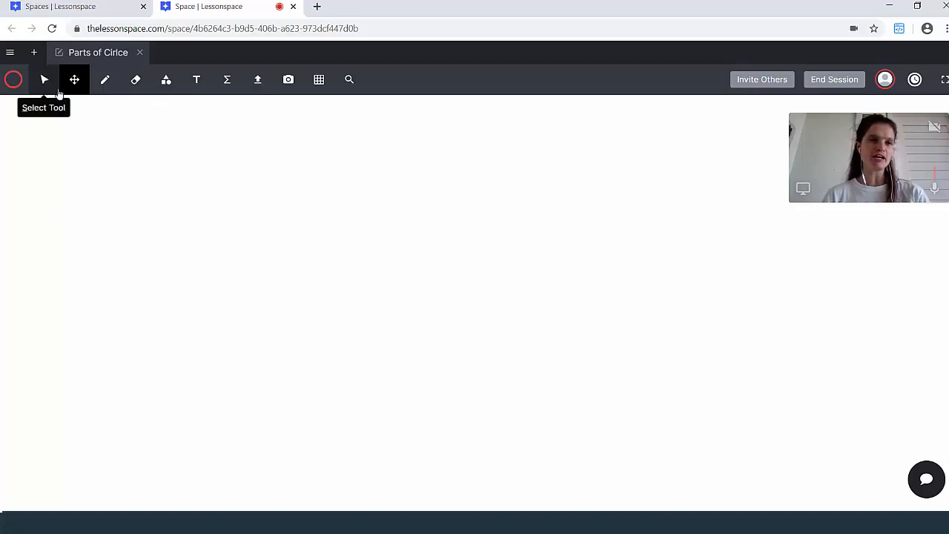
left_click(105, 79)
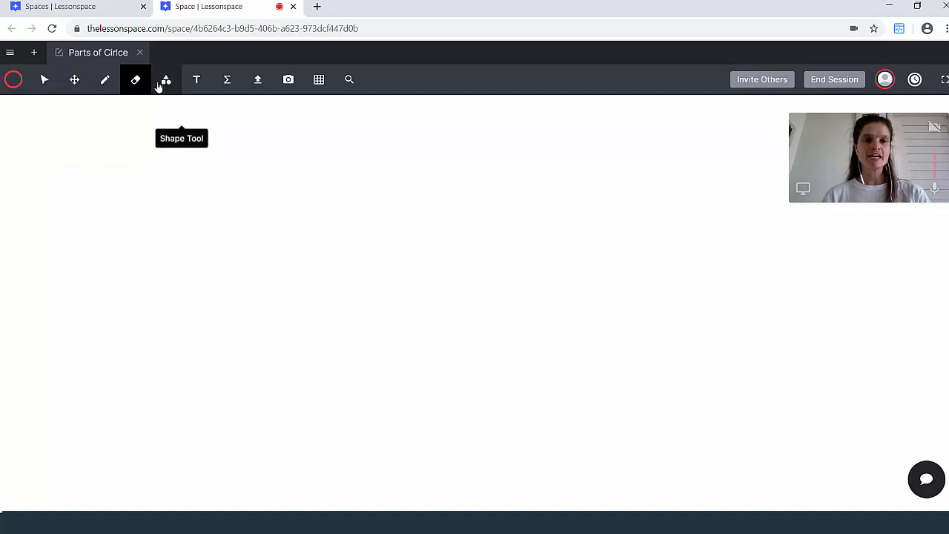
left_click(165, 79)
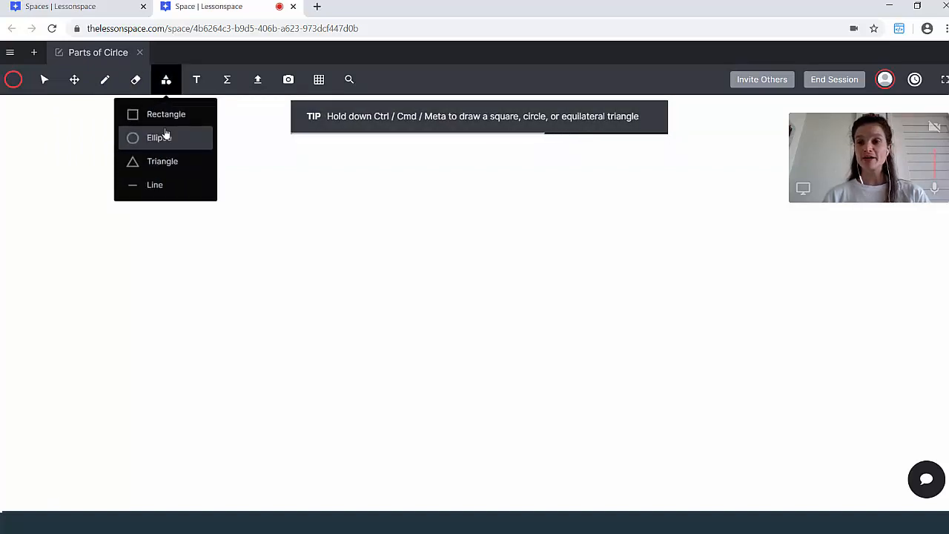
mouse_move(196, 80)
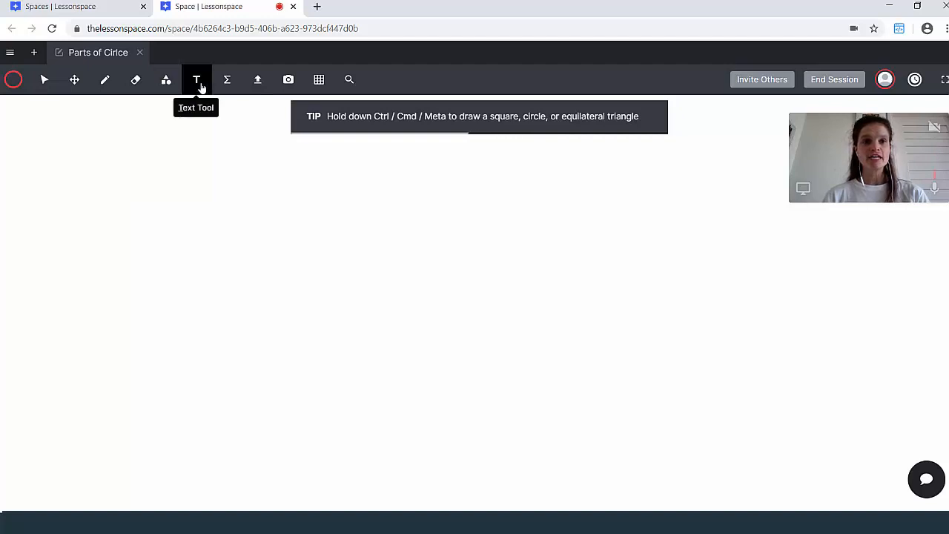
mouse_move(227, 80)
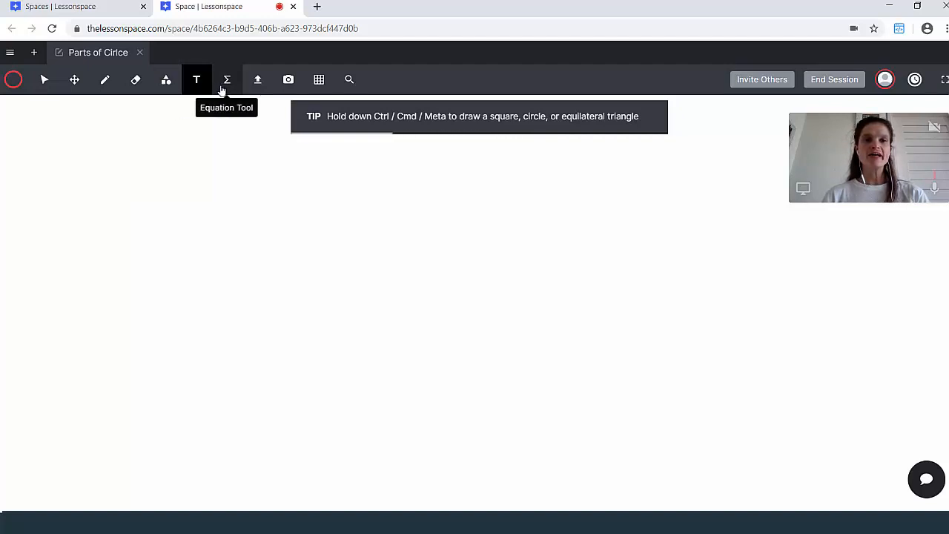
mouse_move(258, 79)
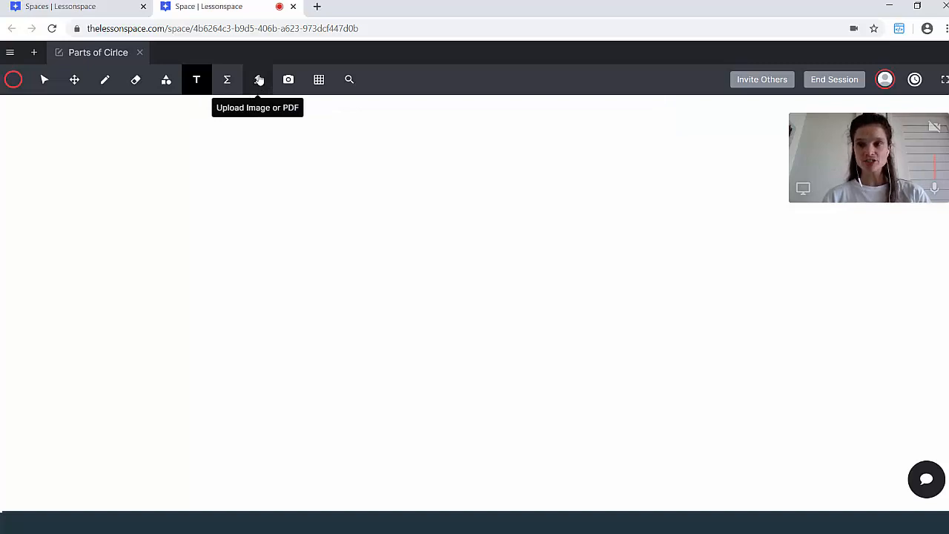
mouse_move(288, 80)
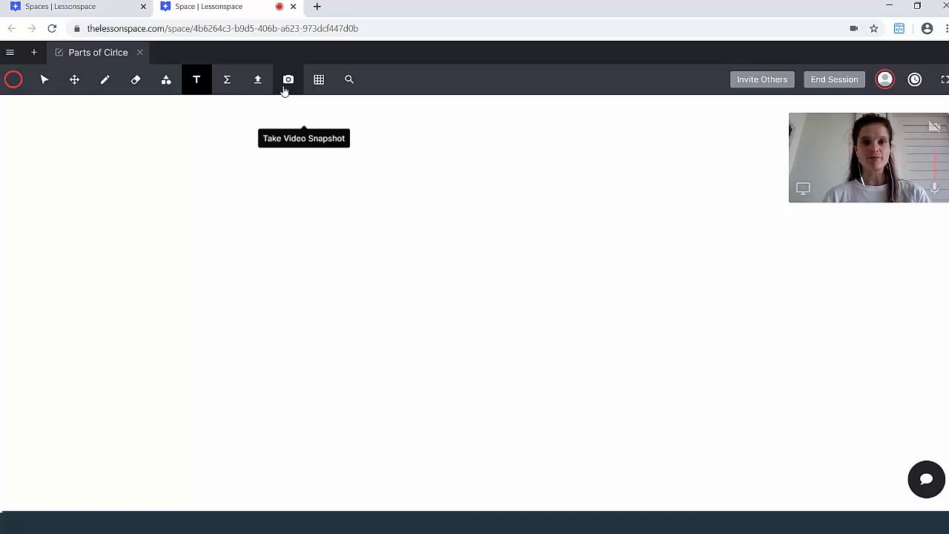
mouse_move(12, 80)
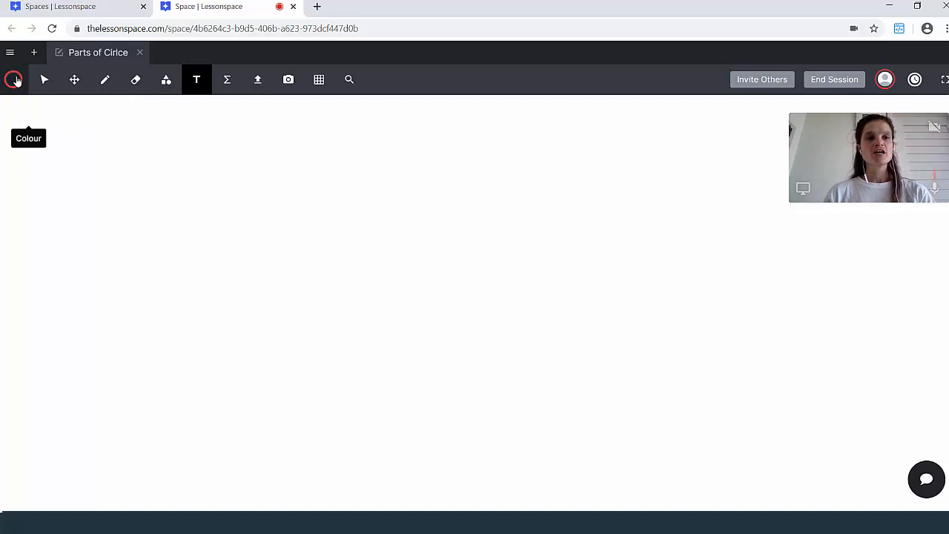
Draw a large green circle on the left side of the Parts of Circle whiteboard
left_click(13, 79)
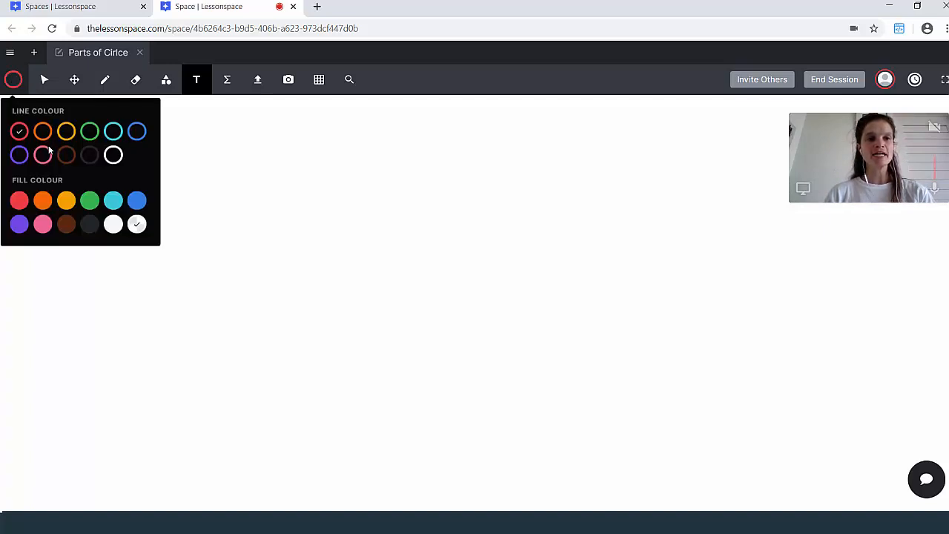
left_click(89, 131)
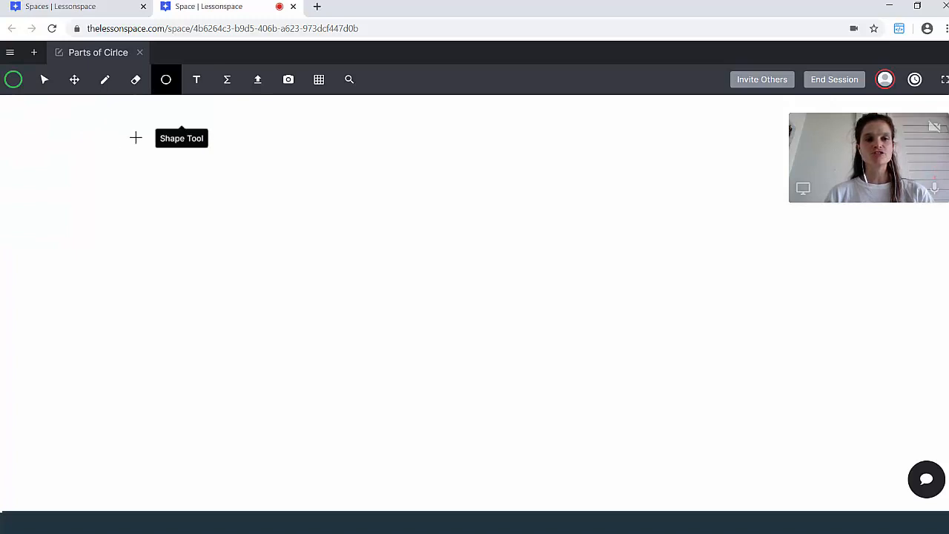
left_click_drag(136, 138, 296, 310)
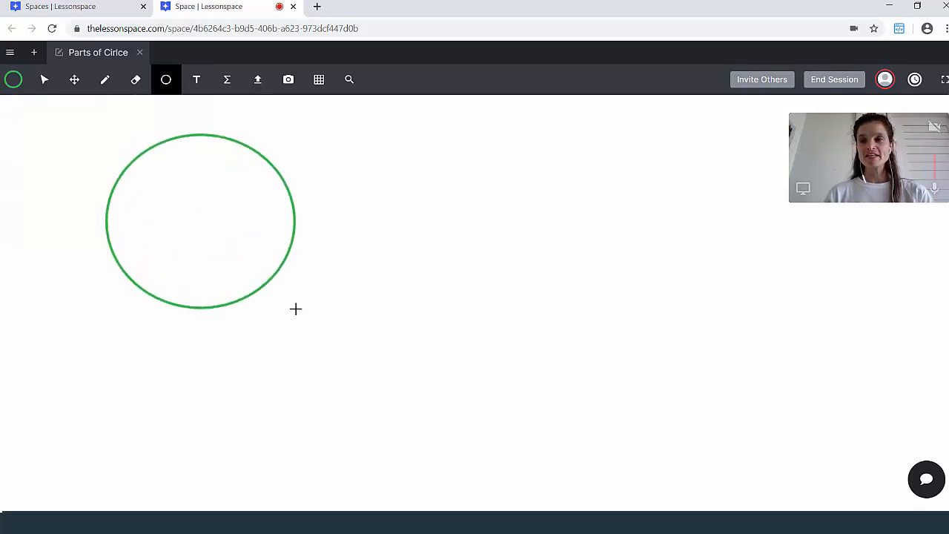
mouse_move(301, 188)
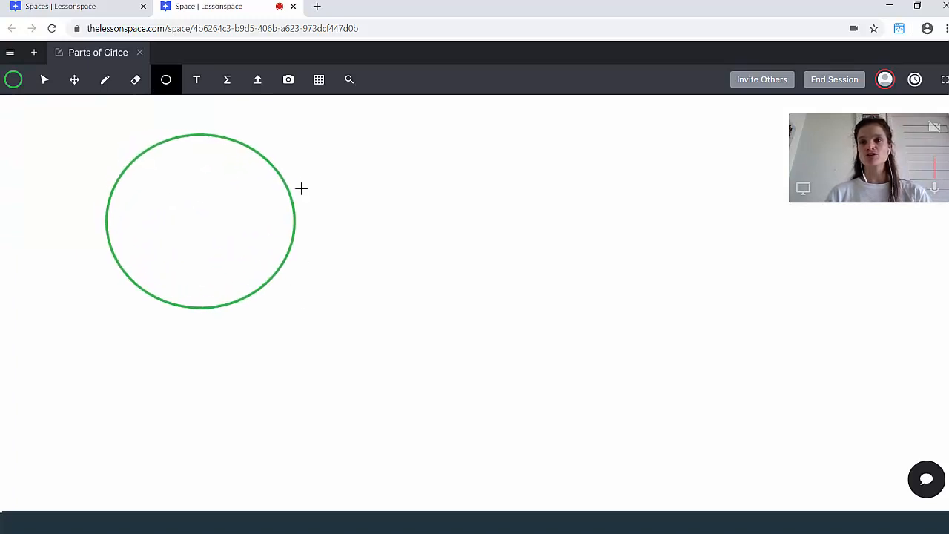
mouse_move(249, 331)
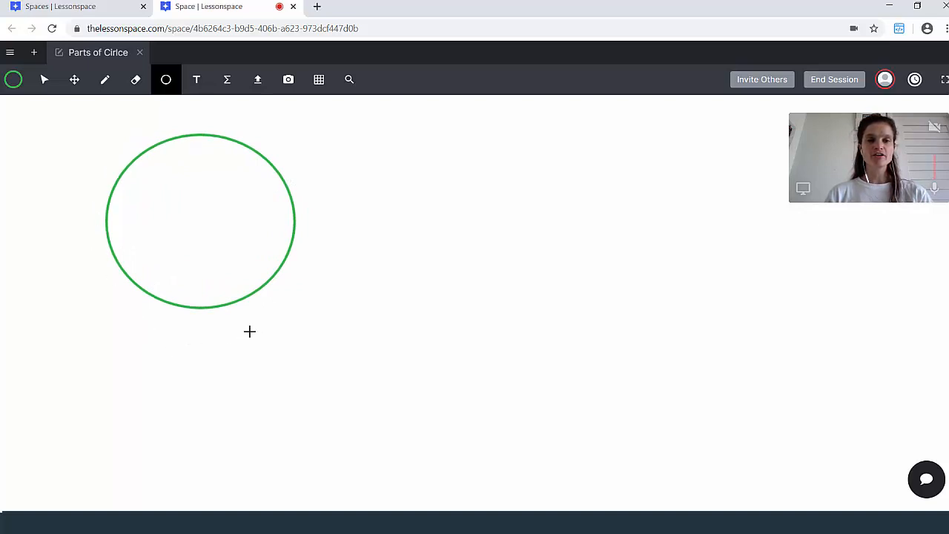
mouse_move(123, 168)
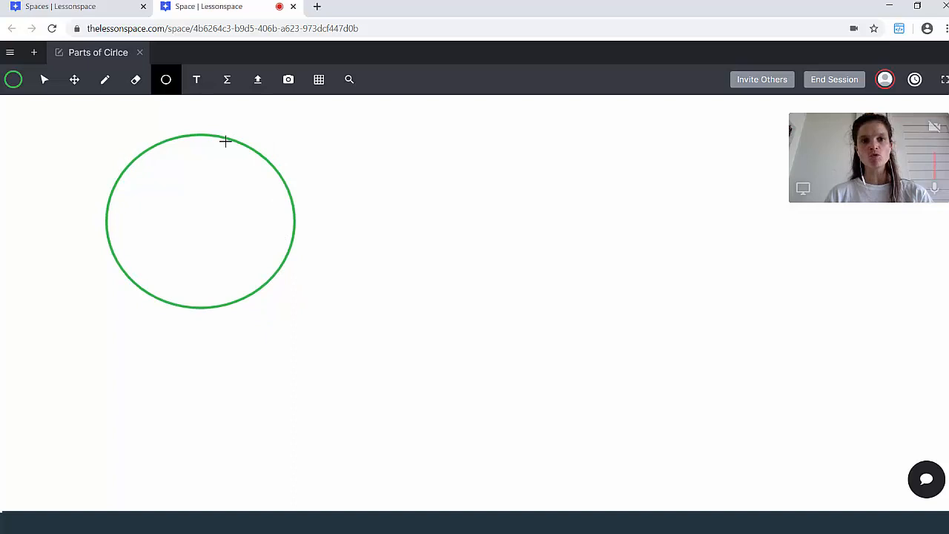
mouse_move(13, 79)
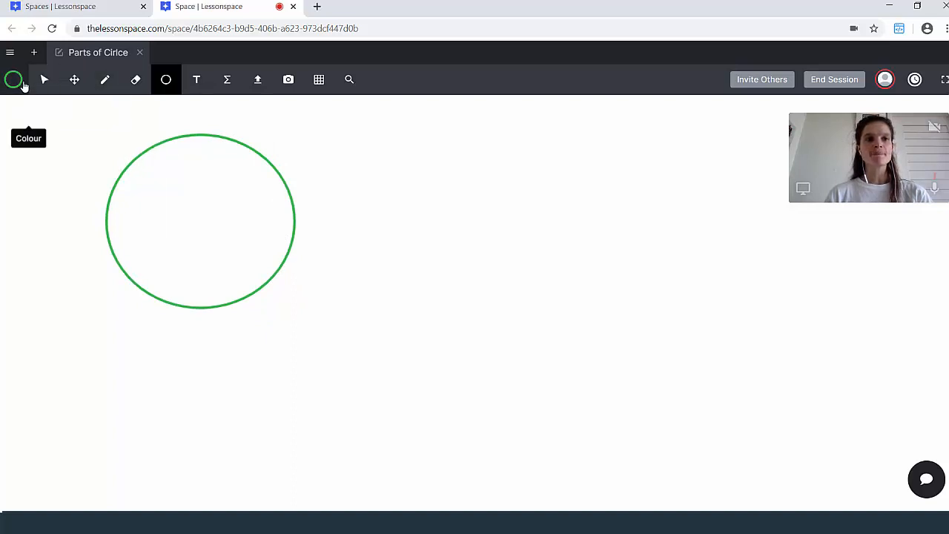
Draw an orange diameter line and a red centre-to-edge radius inside the green circle
left_click(105, 80)
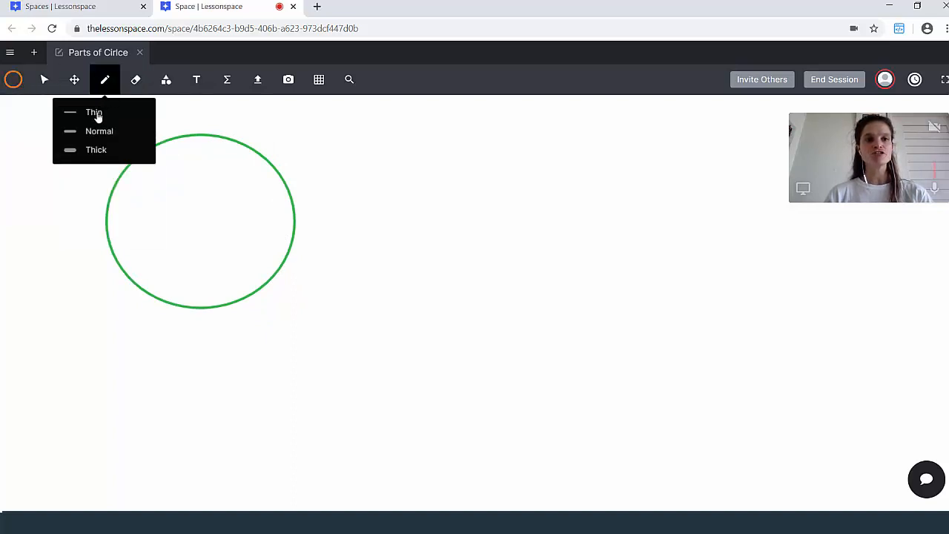
left_click(166, 80)
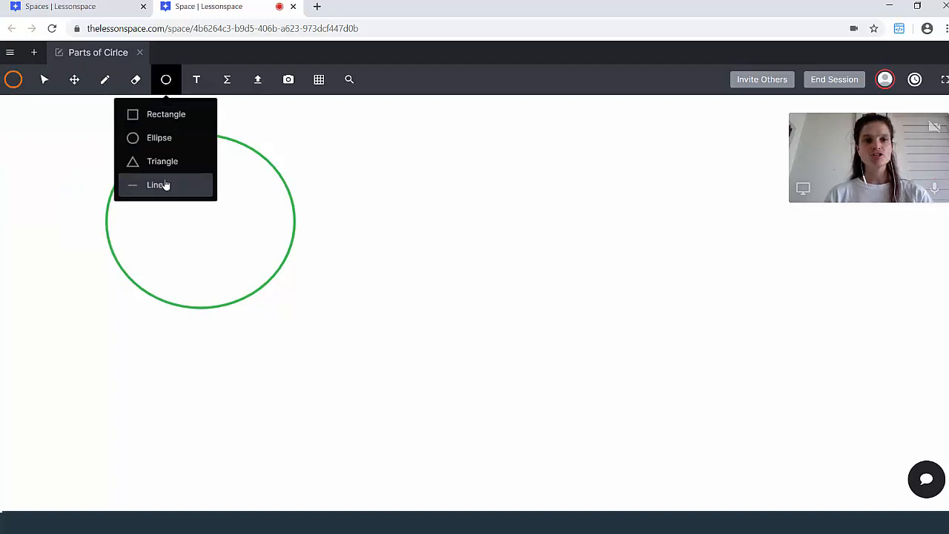
left_click(157, 185)
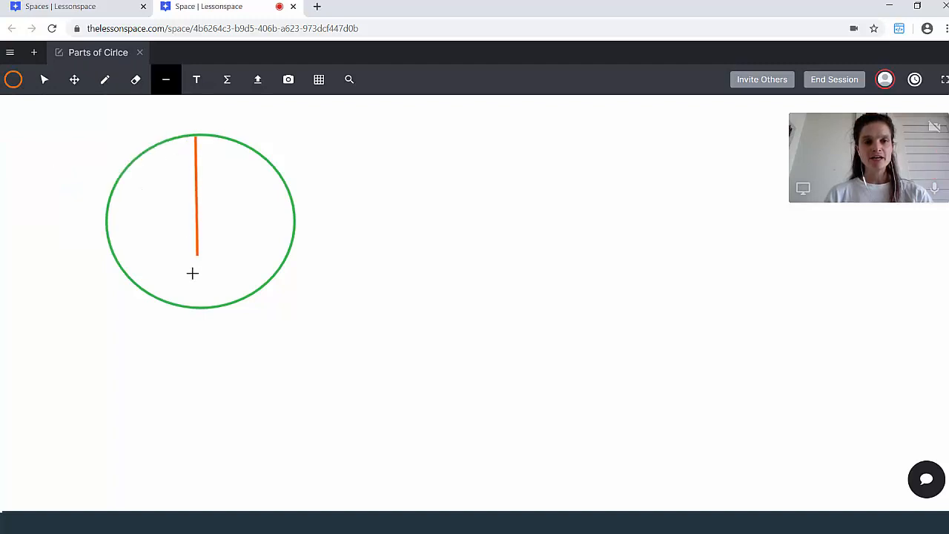
left_click_drag(195, 252, 205, 306)
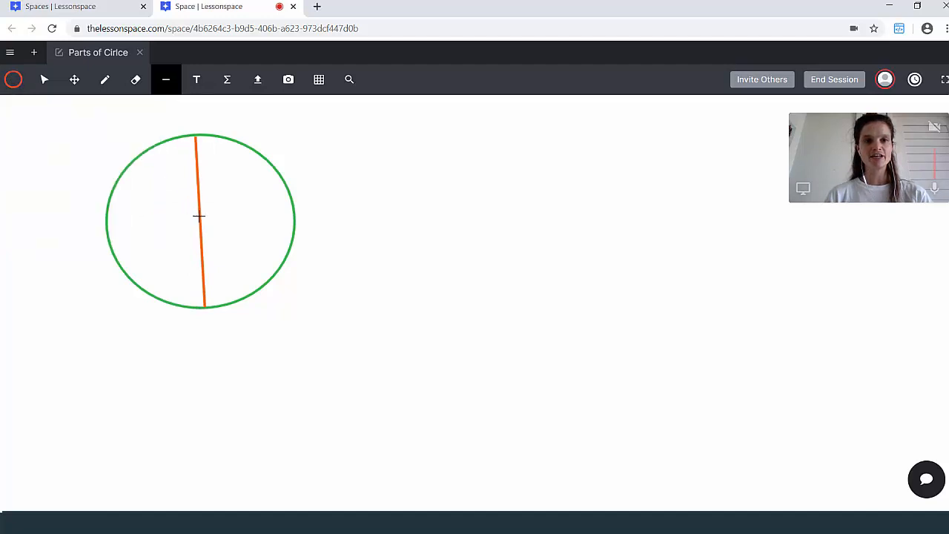
left_click_drag(203, 222, 291, 215)
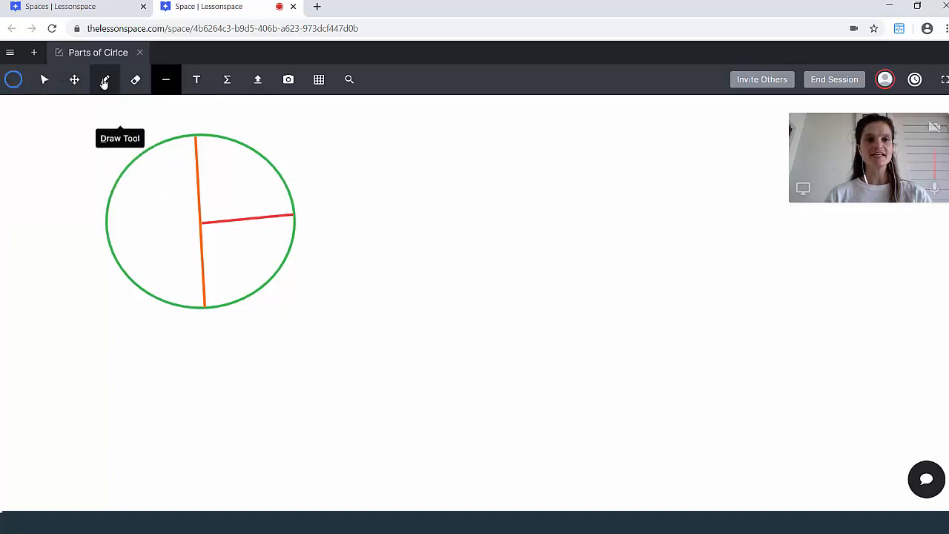
Trace a blue arc along the circle's upper edge and shade the sector in blue
left_click(104, 80)
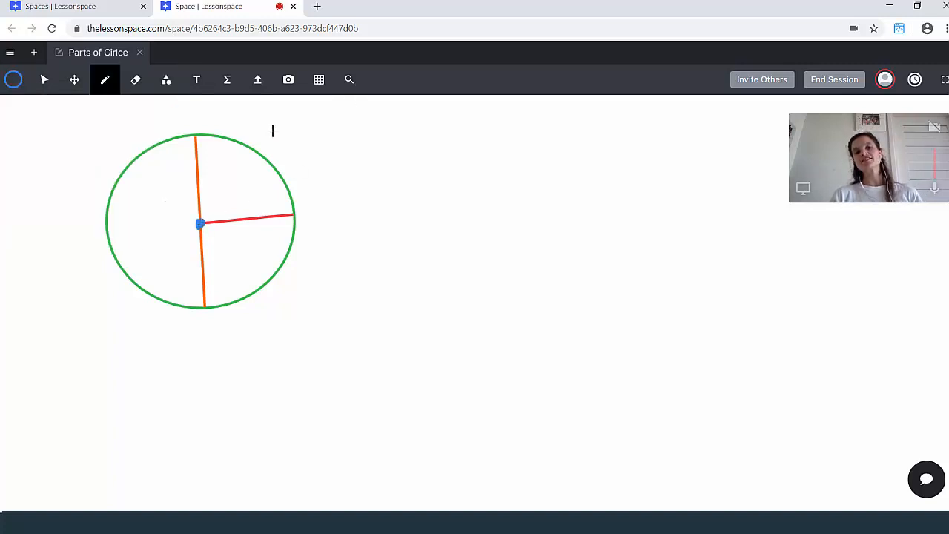
left_click_drag(200, 132, 289, 178)
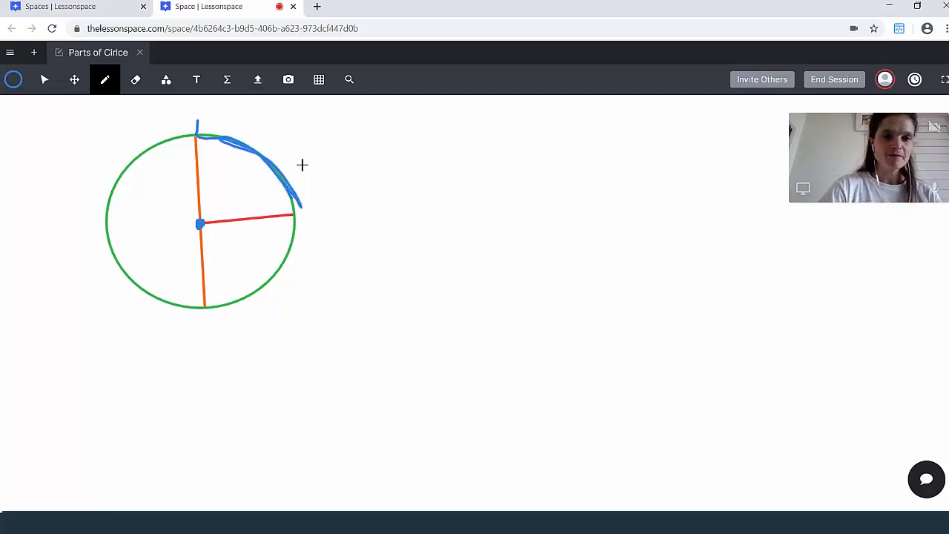
left_click_drag(223, 237, 275, 267)
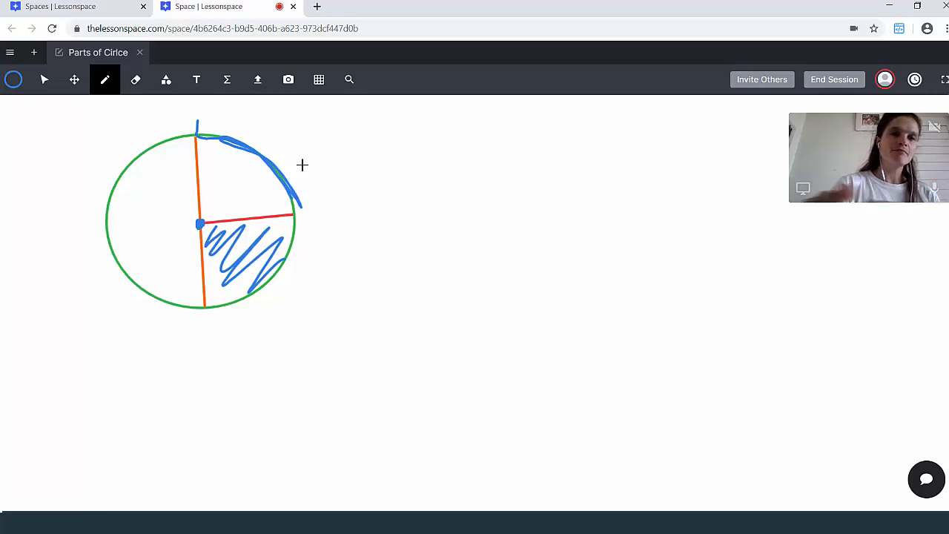
Add a yellow chord, trim it with the Select tool, then deselect it
left_click(13, 79)
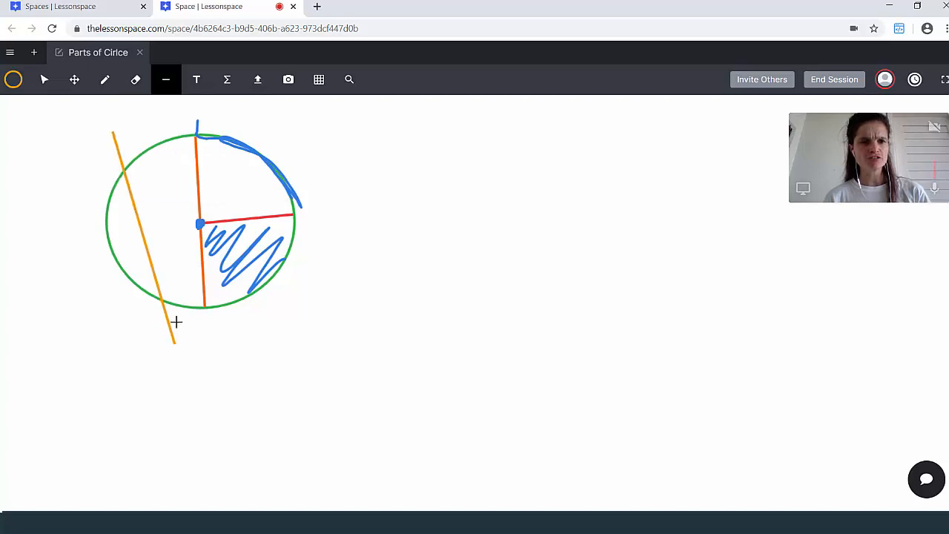
left_click(44, 80)
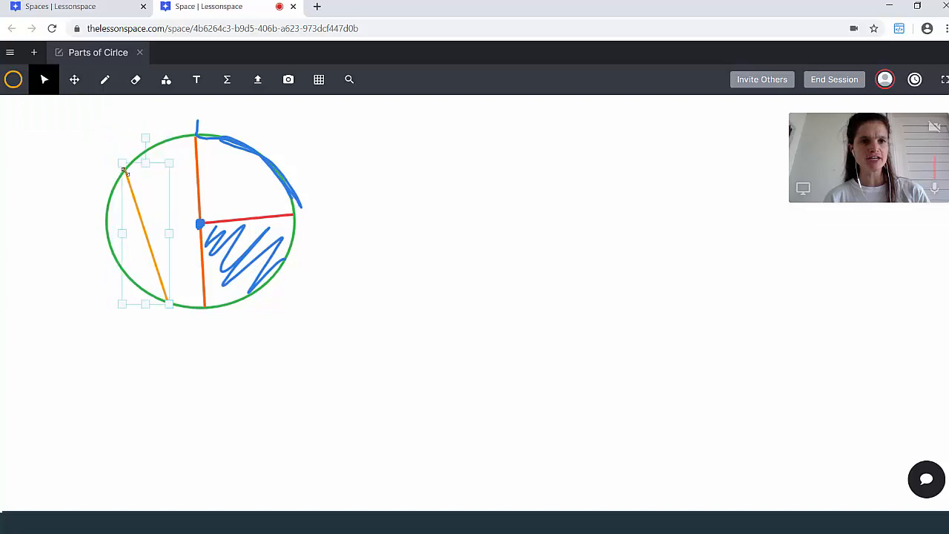
left_click(392, 291)
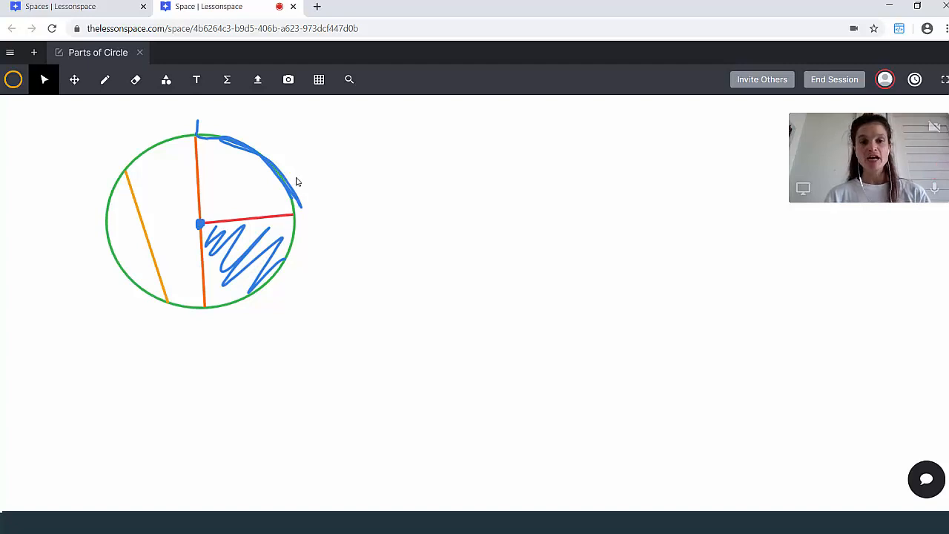
mouse_move(318, 7)
type("definitions")
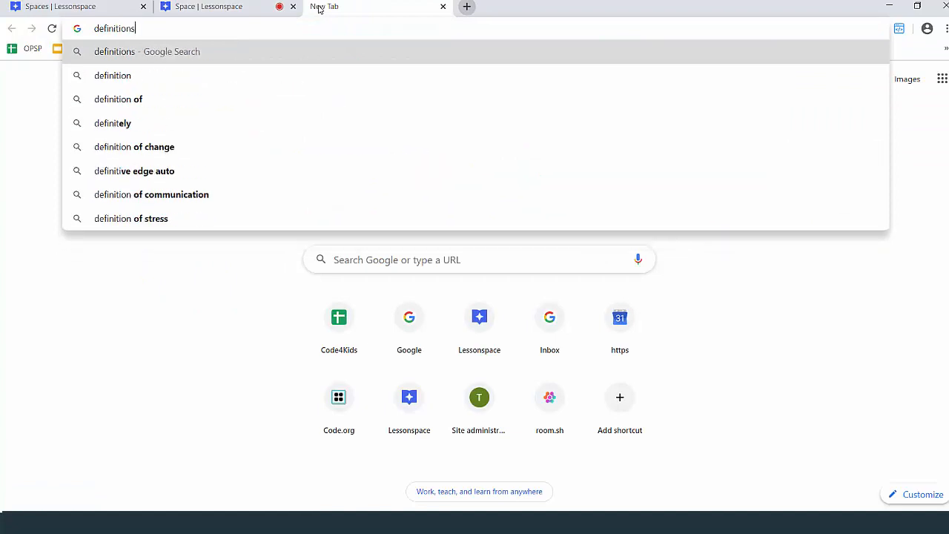
Search for circle radius, circumference and diameter definitions and open Math is Fun's Circle page
key("Return")
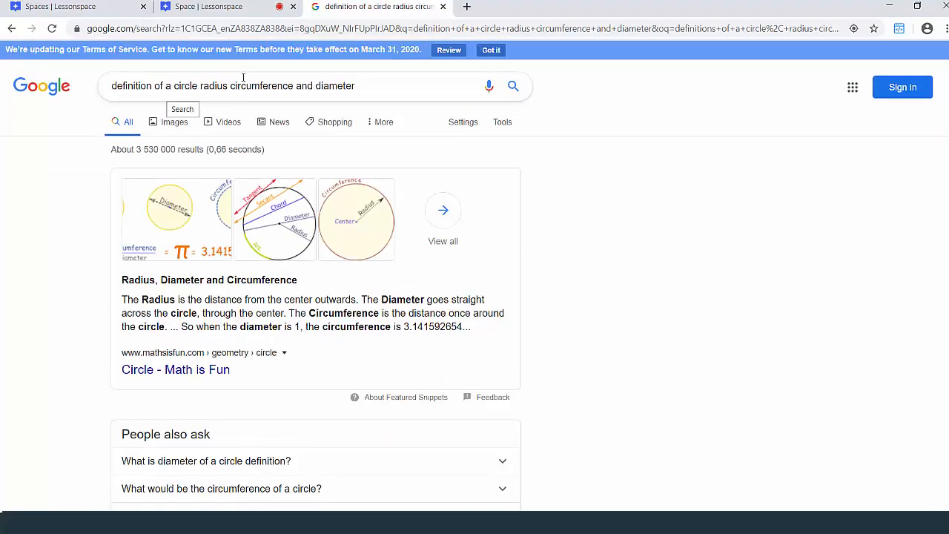
scroll("down", 3)
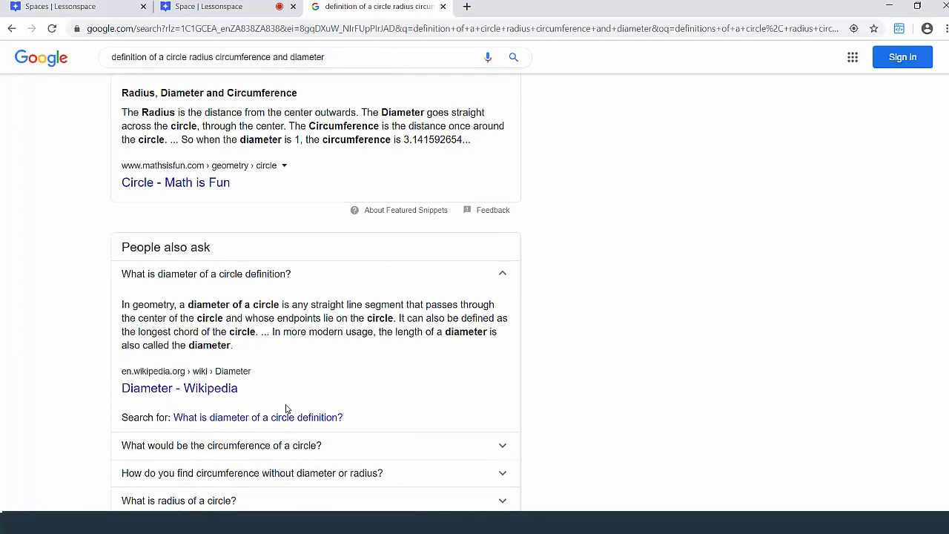
scroll("up", 3)
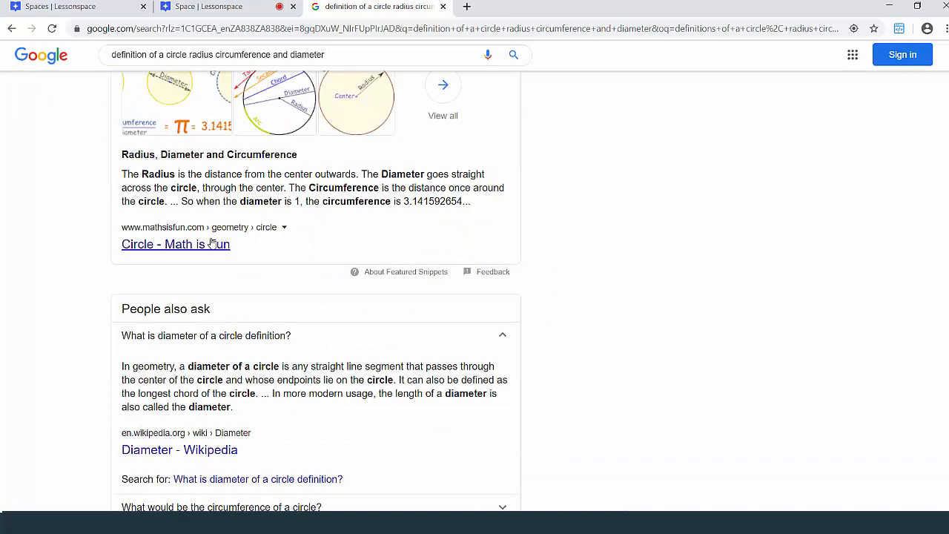
left_click(175, 244)
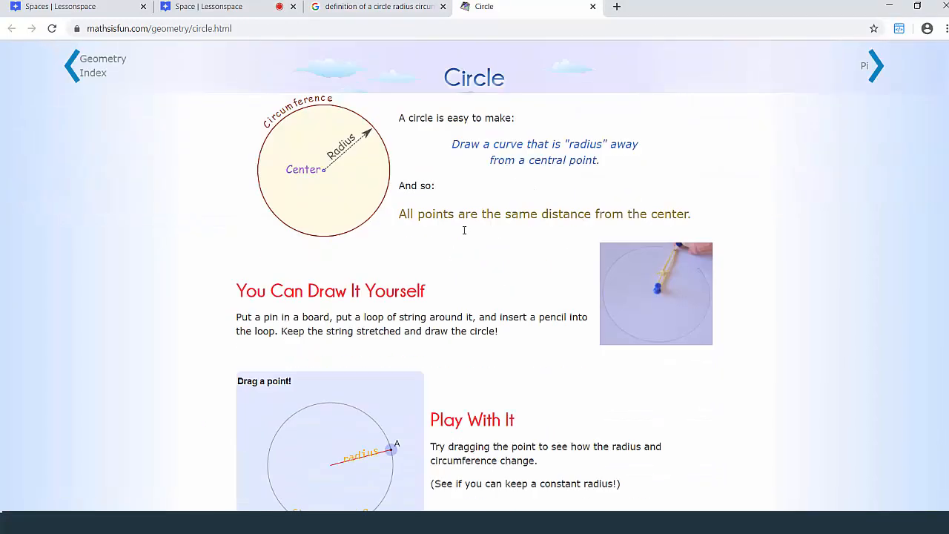
Select Math is Fun's radius definition sentence, then return to the Lessonspace tab
scroll("down", 3)
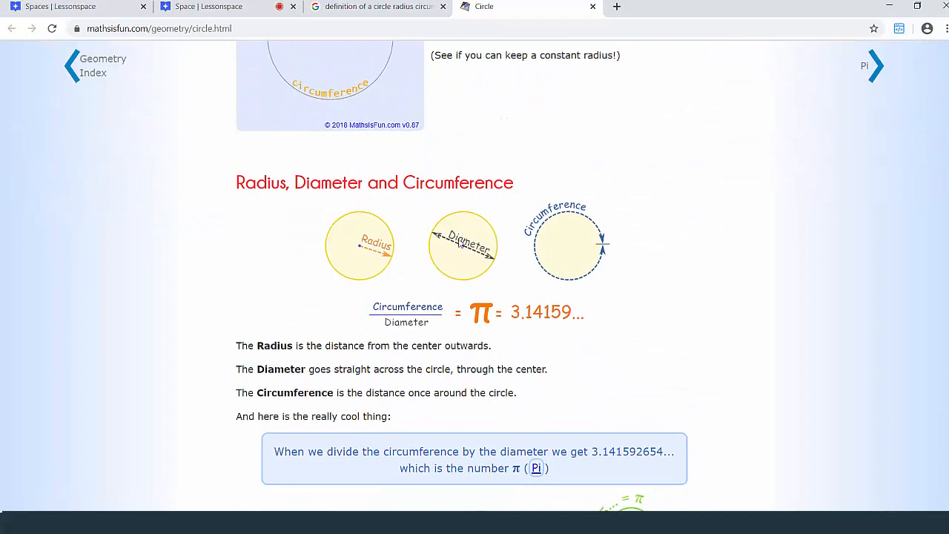
triple_click(363, 345)
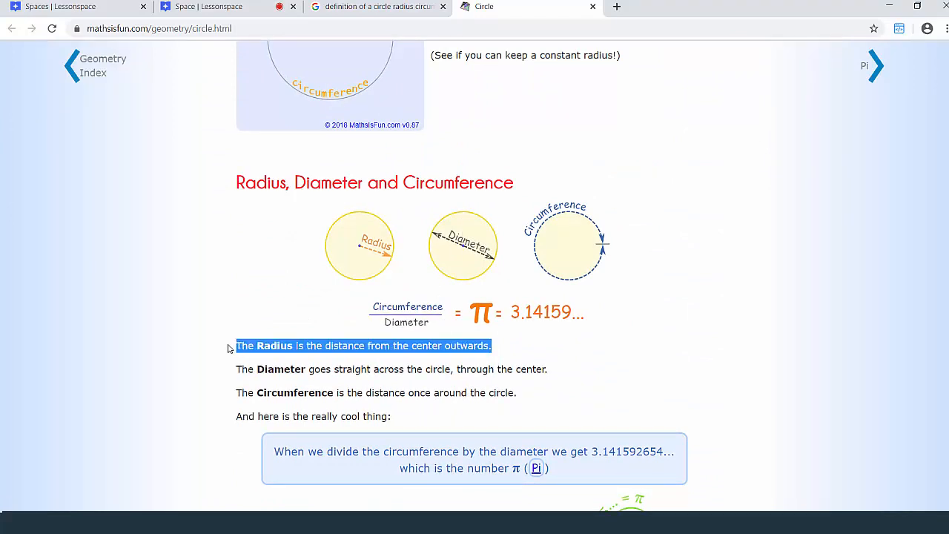
mouse_move(335, 359)
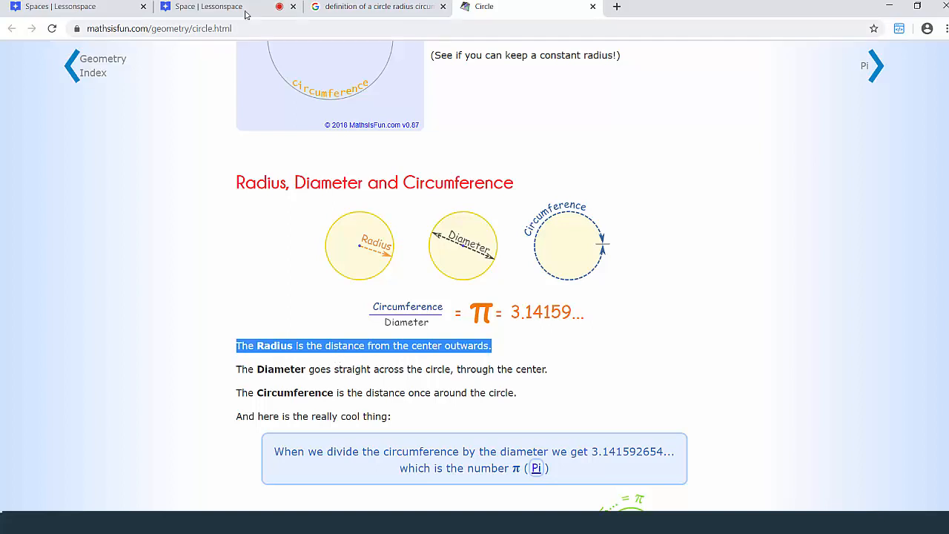
left_click(208, 7)
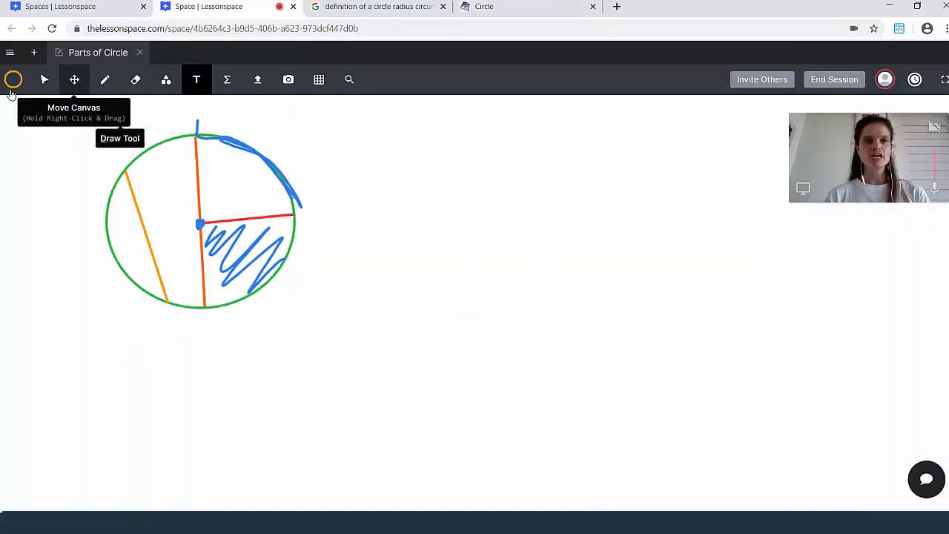
mouse_move(256, 140)
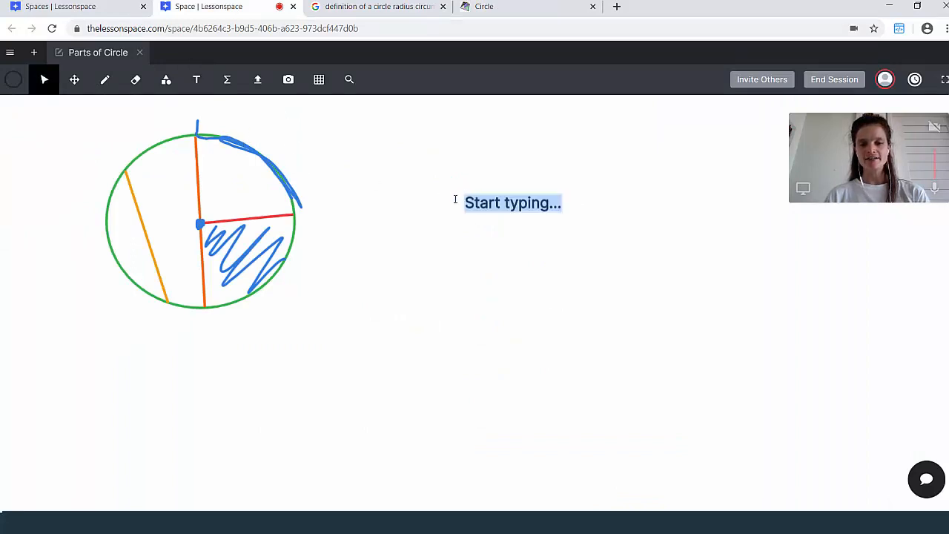
Add 'The Radius is the distance from the center outwards.' and underline Radius in red
type("The Radius is the distance from the center outwards.")
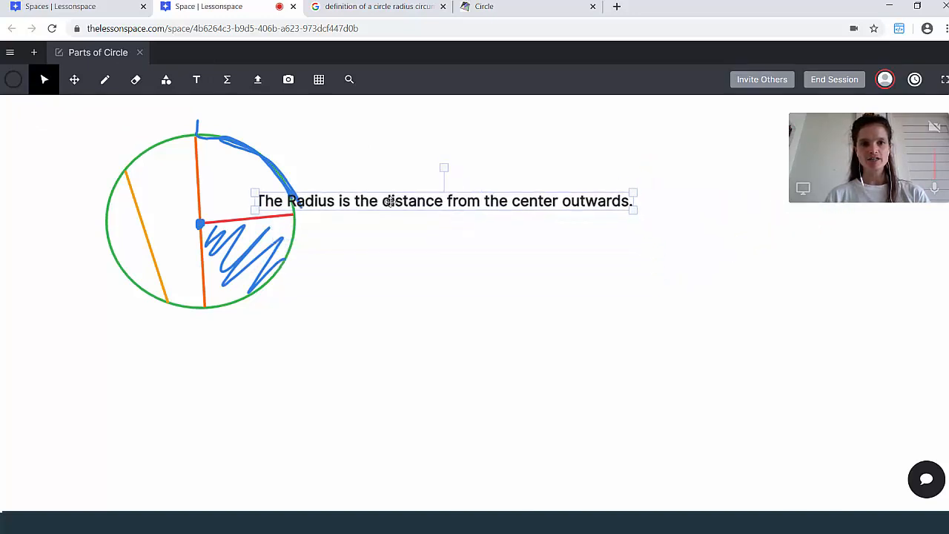
left_click(104, 79)
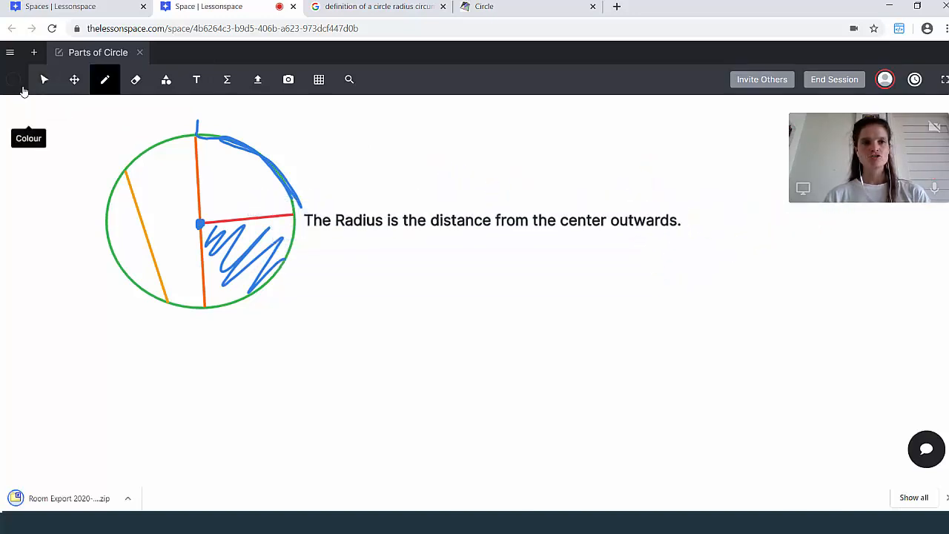
left_click(14, 80)
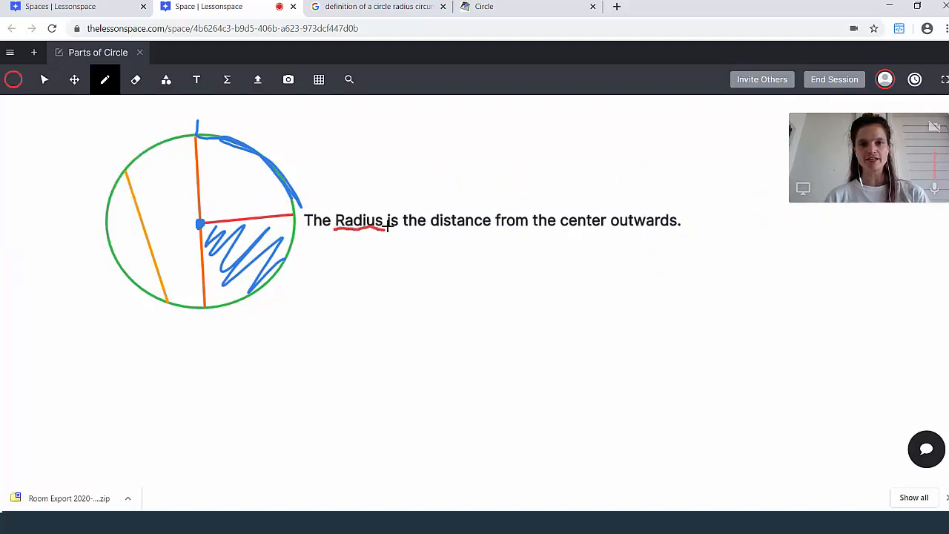
left_click_drag(337, 219, 385, 227)
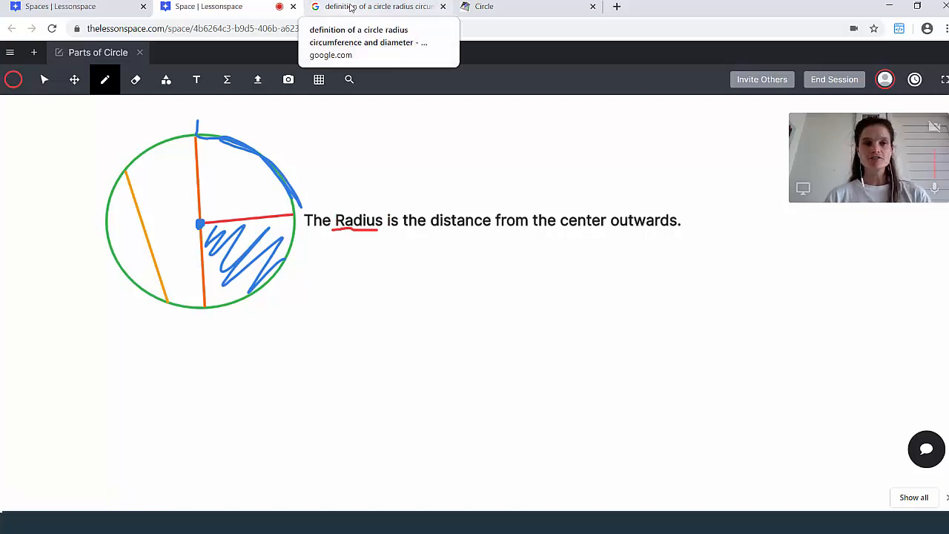
left_click(33, 53)
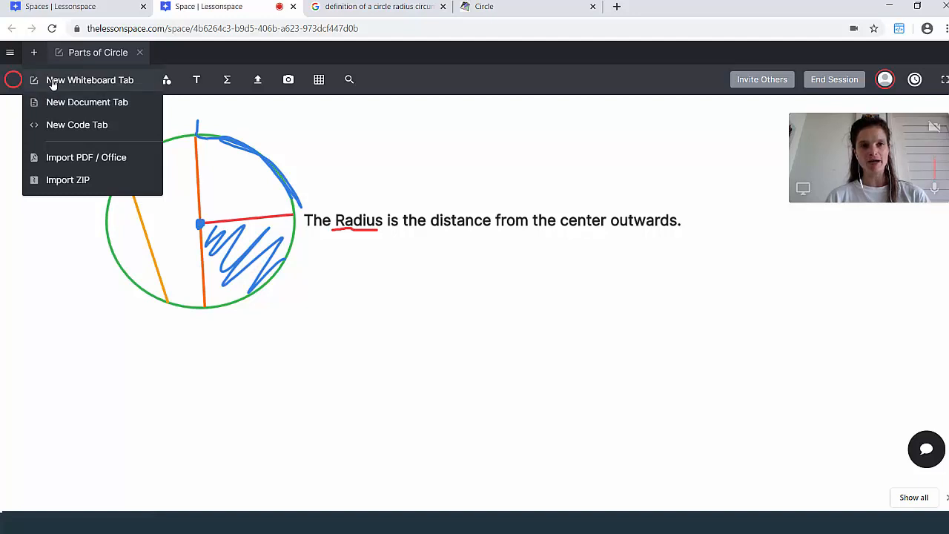
Add a blank Practice whiteboard and start a top-left text box for the radius question
left_click(88, 79)
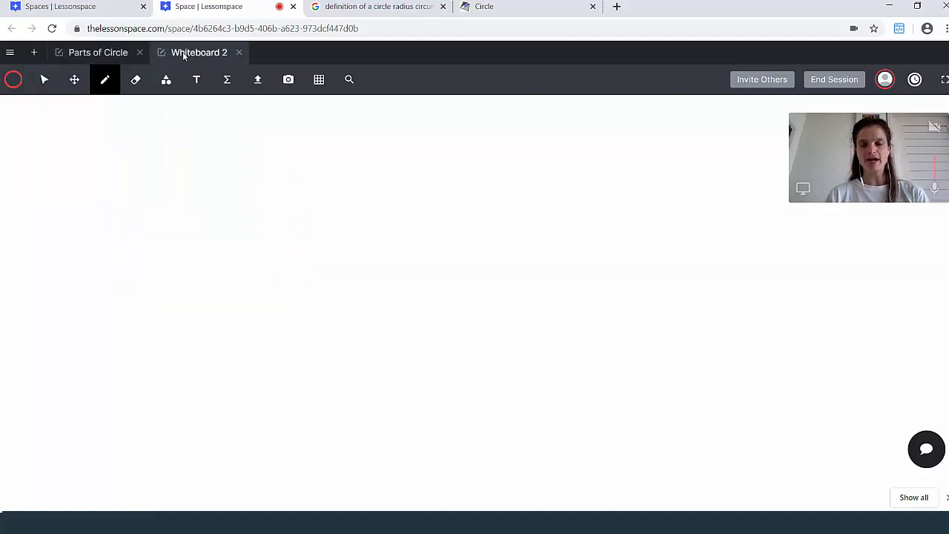
left_click(196, 79)
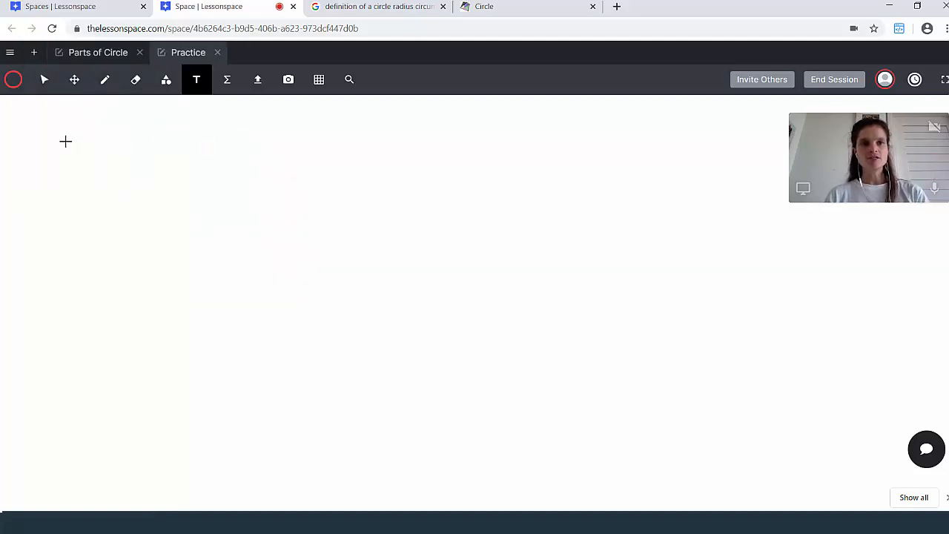
mouse_move(74, 130)
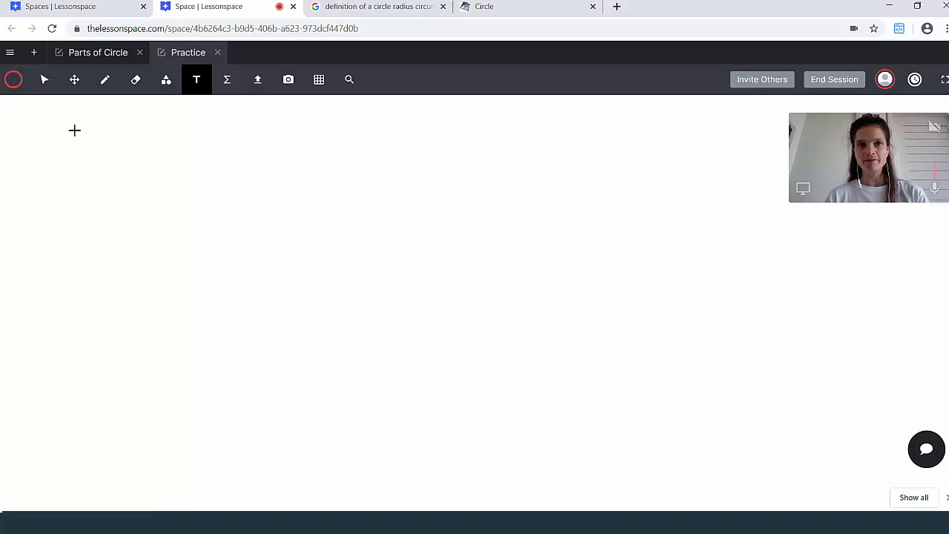
left_click(43, 79)
type("The diameter of a circle is 10 units. What is the radius of the circle?")
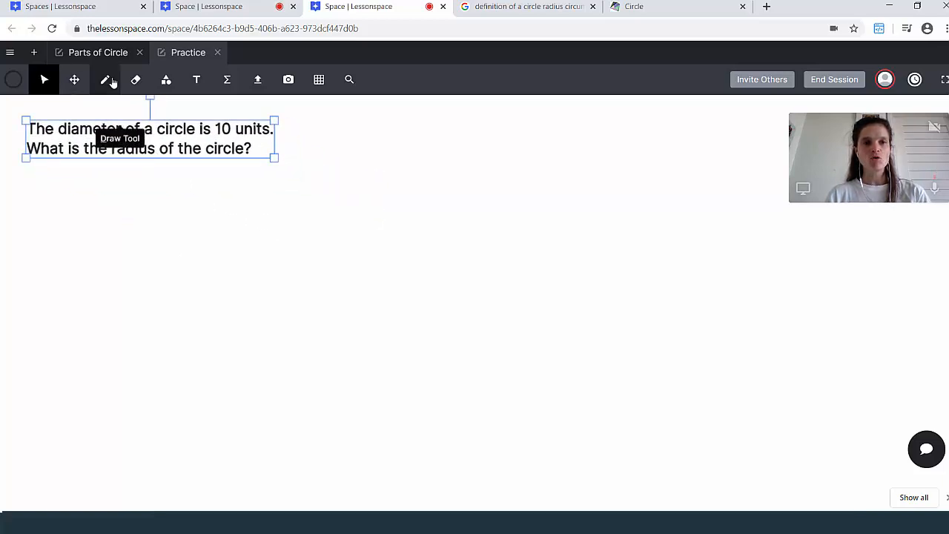
Insert '5 units' as an equation under the radius question on the Practice board
left_click(106, 79)
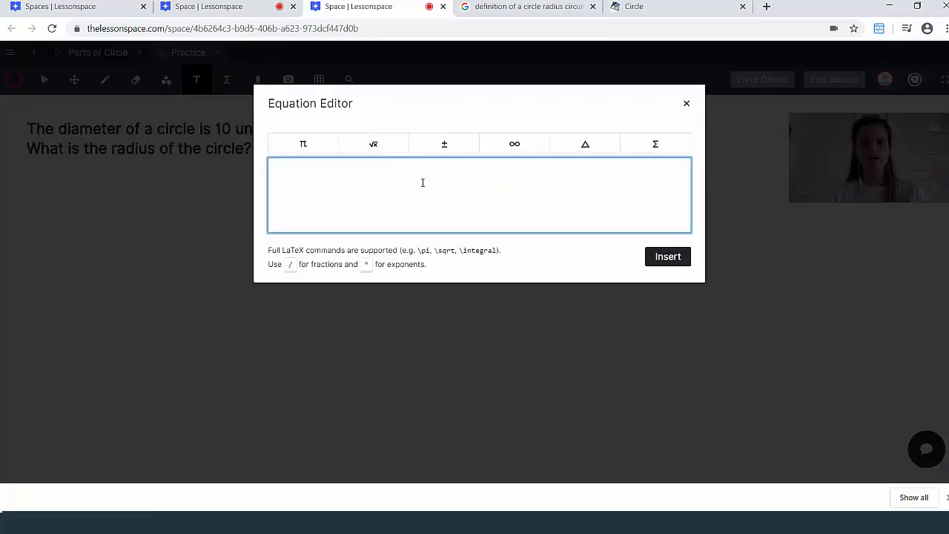
type("5")
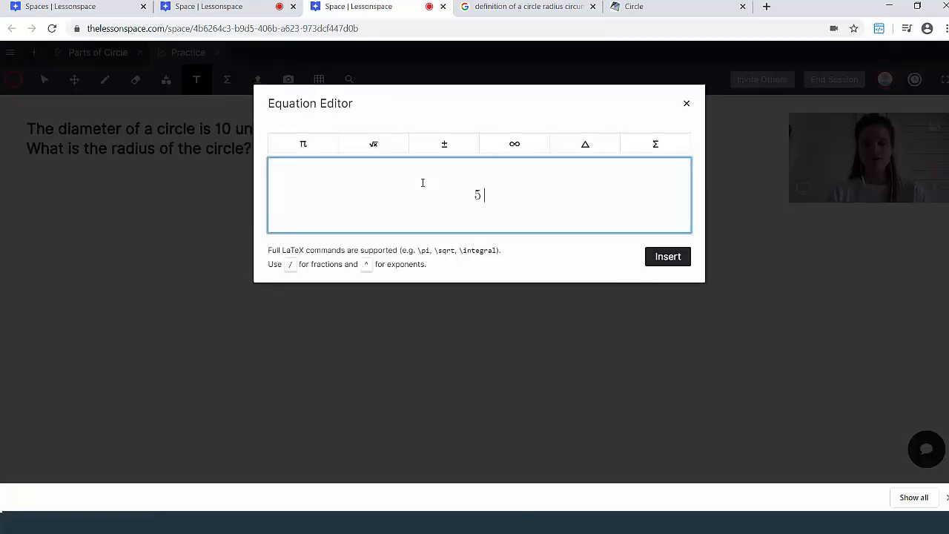
left_click(666, 256)
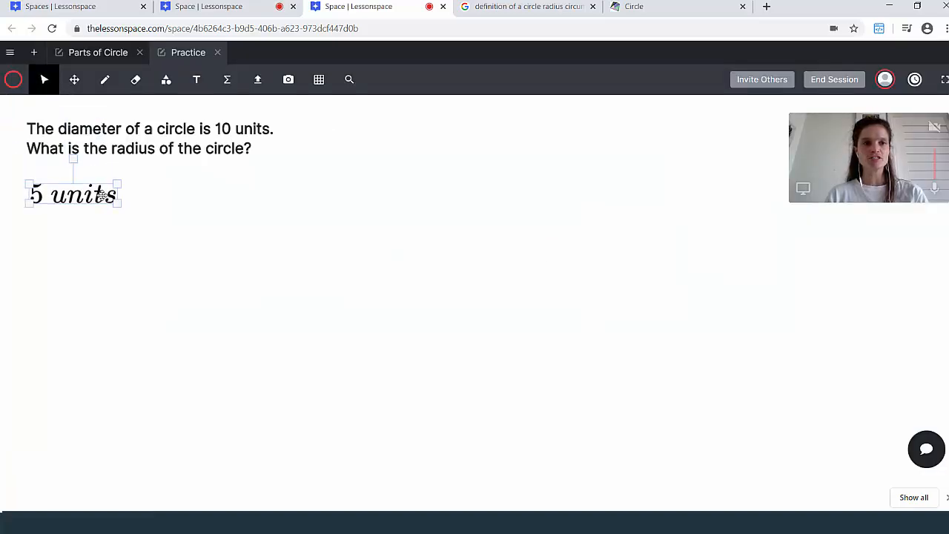
left_click(166, 79)
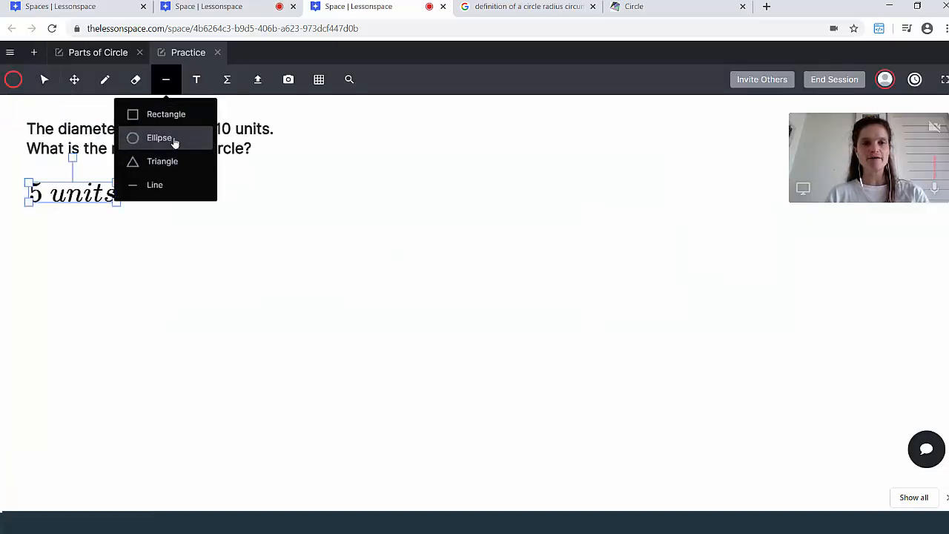
Draw a red circle beside the answer with a diameter line through it
left_click(158, 137)
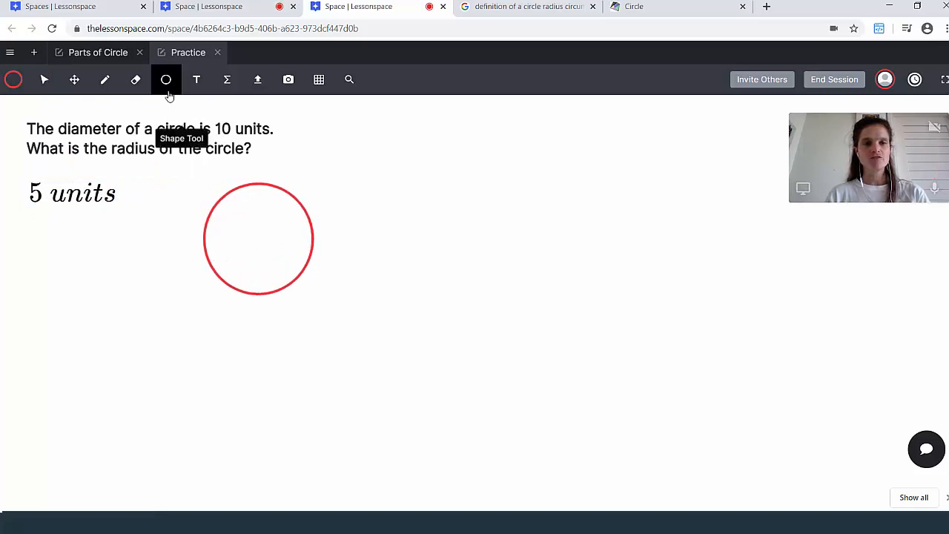
left_click(166, 79)
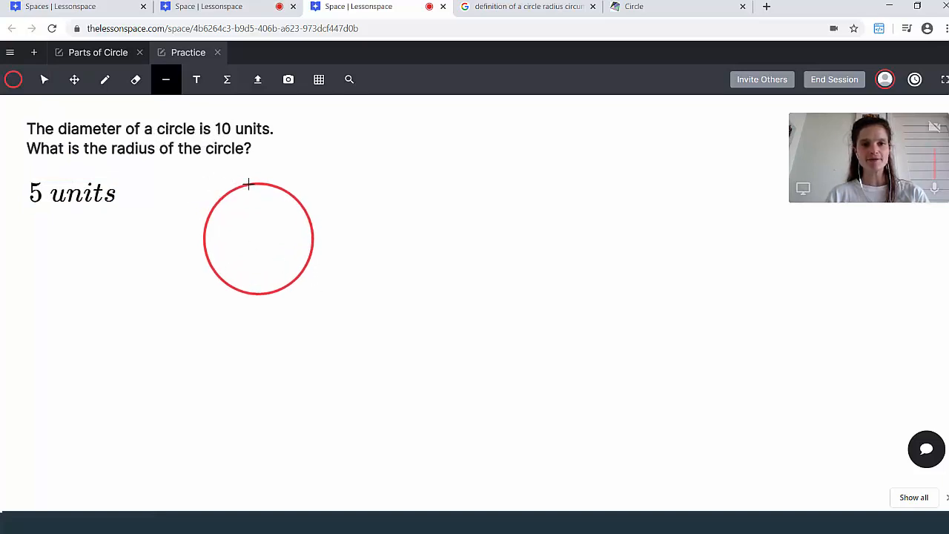
left_click_drag(249, 180, 258, 295)
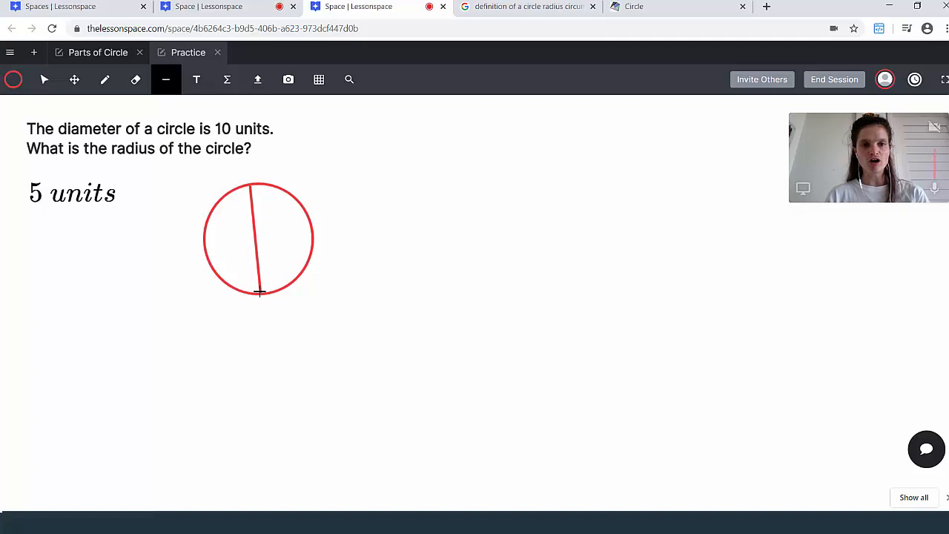
Trace a blue freehand radius over half of the diameter
left_click(104, 79)
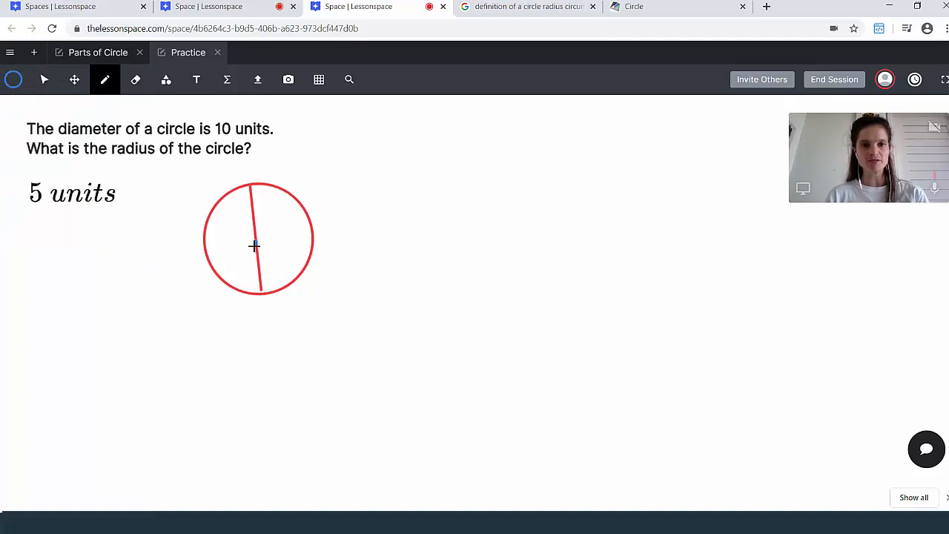
left_click_drag(258, 184, 256, 244)
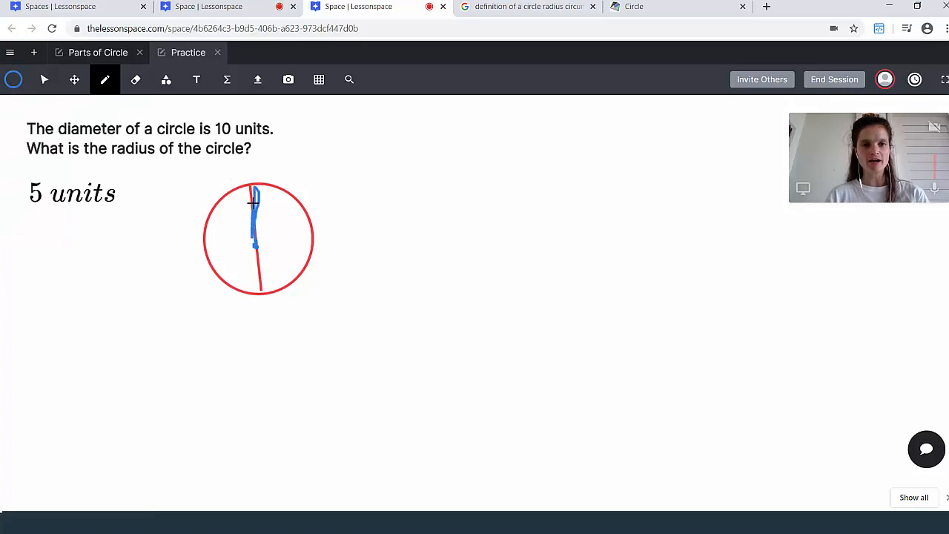
left_click(197, 80)
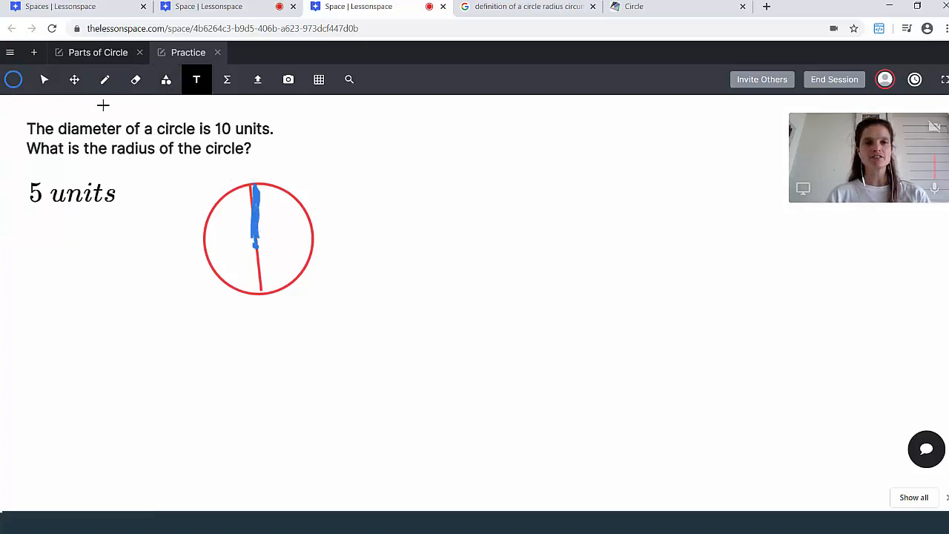
mouse_move(196, 79)
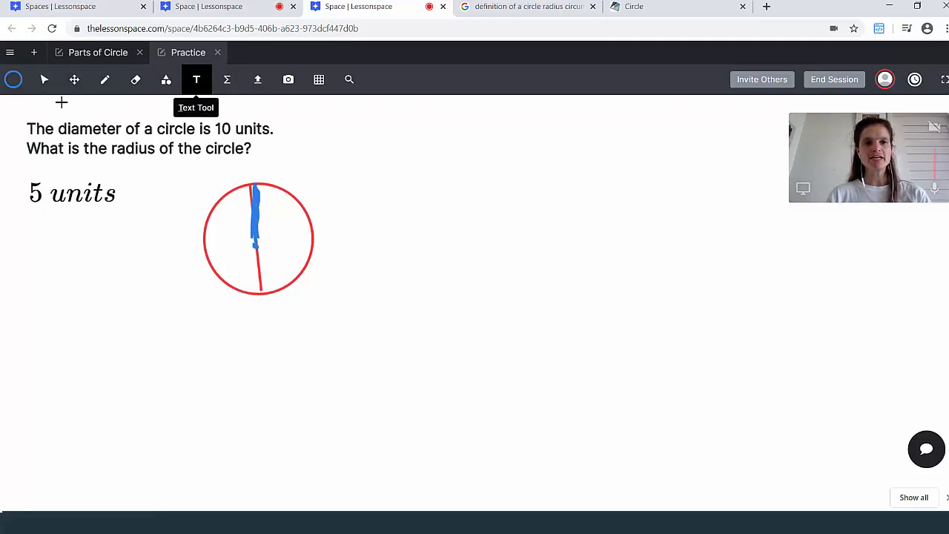
Add the circumference question for a 3cm-diameter circle and move the circle drawing above it
left_click(44, 80)
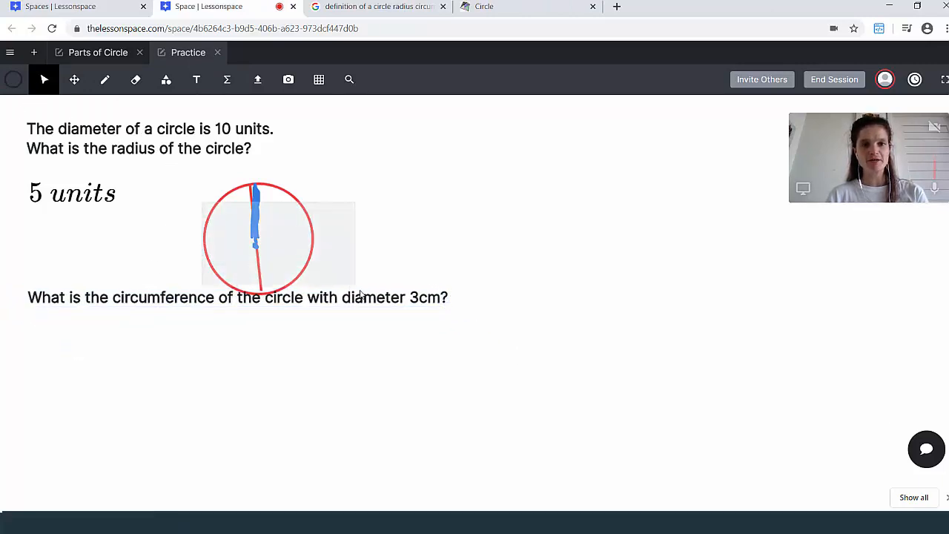
left_click_drag(278, 237, 270, 200)
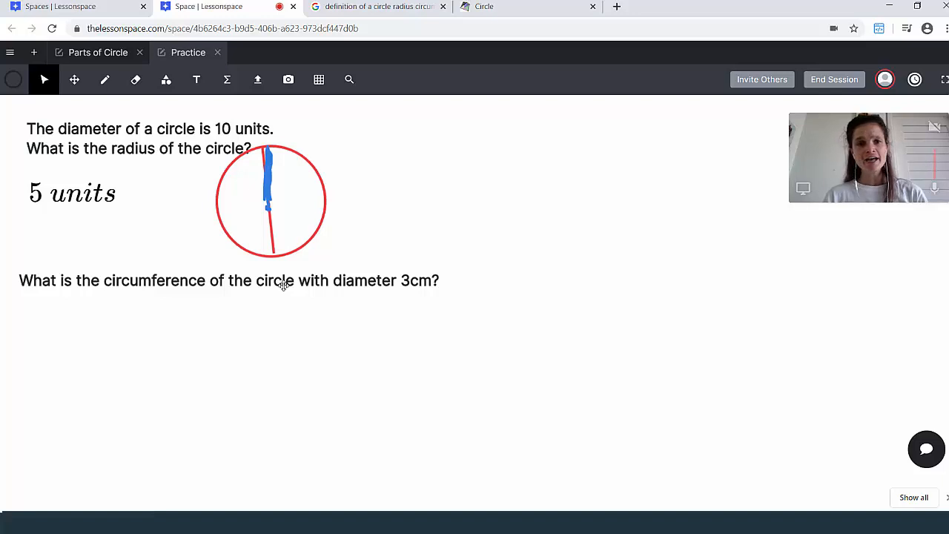
mouse_move(212, 102)
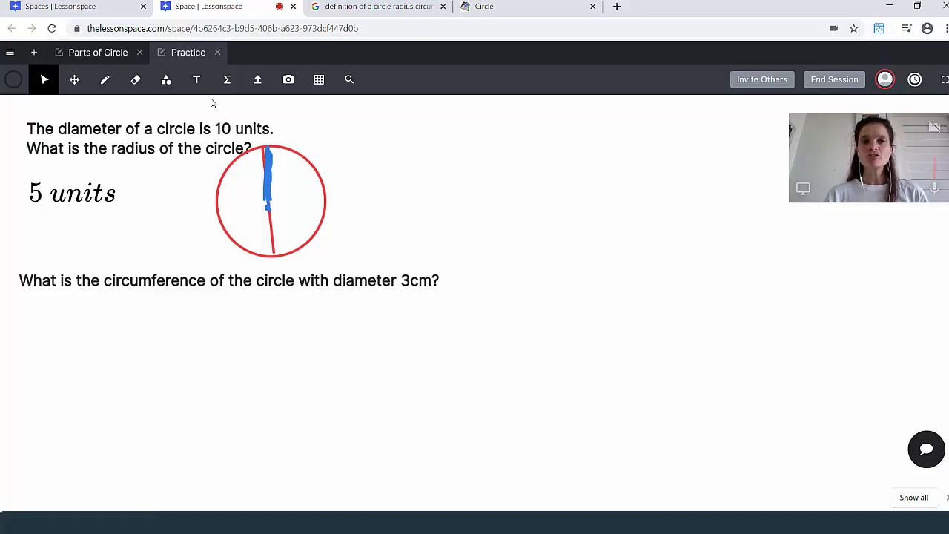
mouse_move(259, 215)
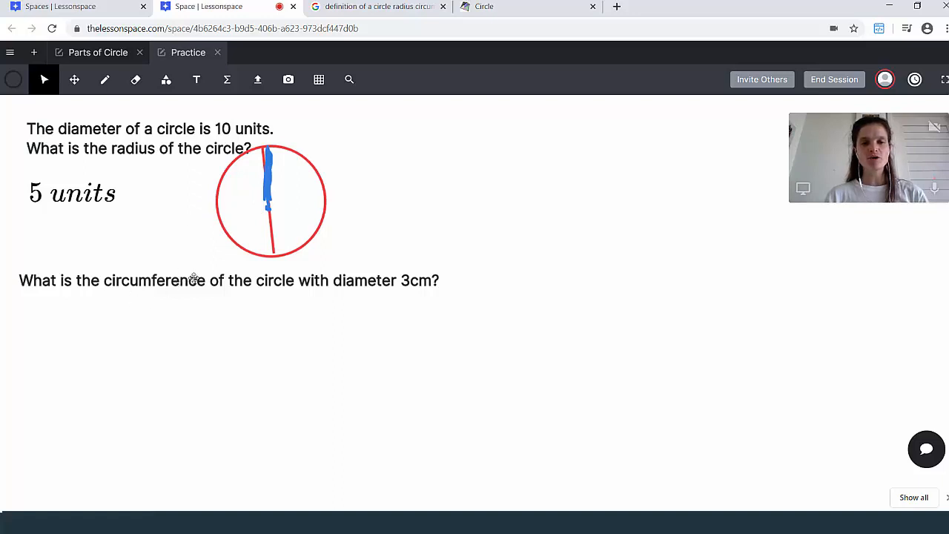
mouse_move(268, 299)
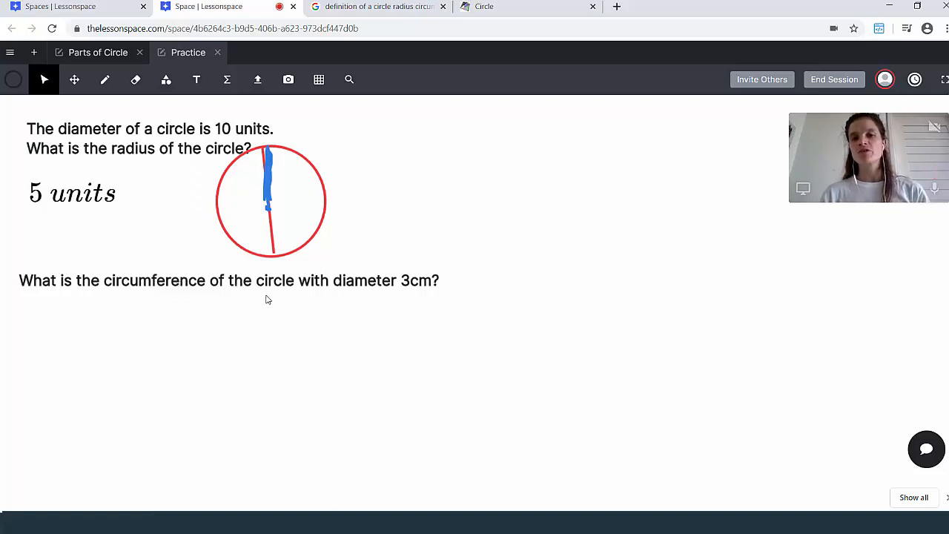
Insert the equation c = πd under the circumference question
left_click(227, 80)
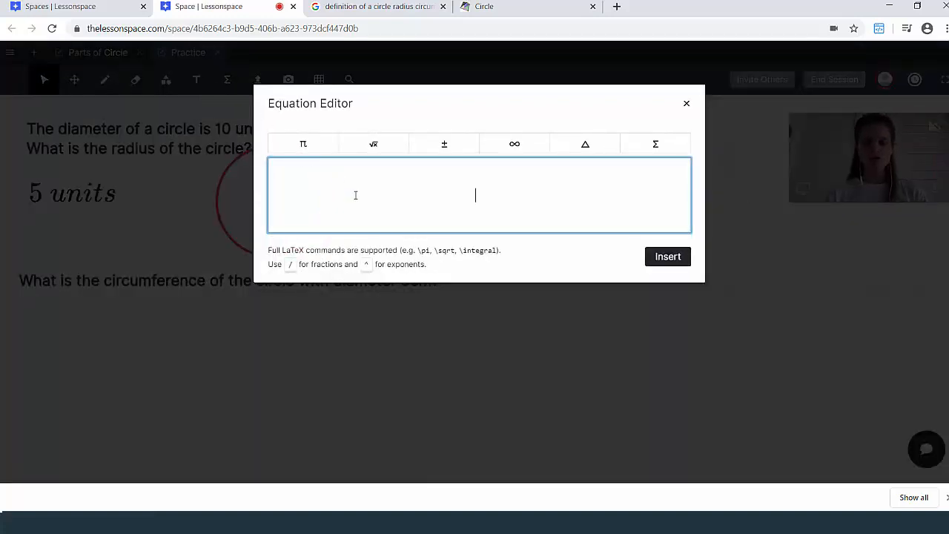
type("c =")
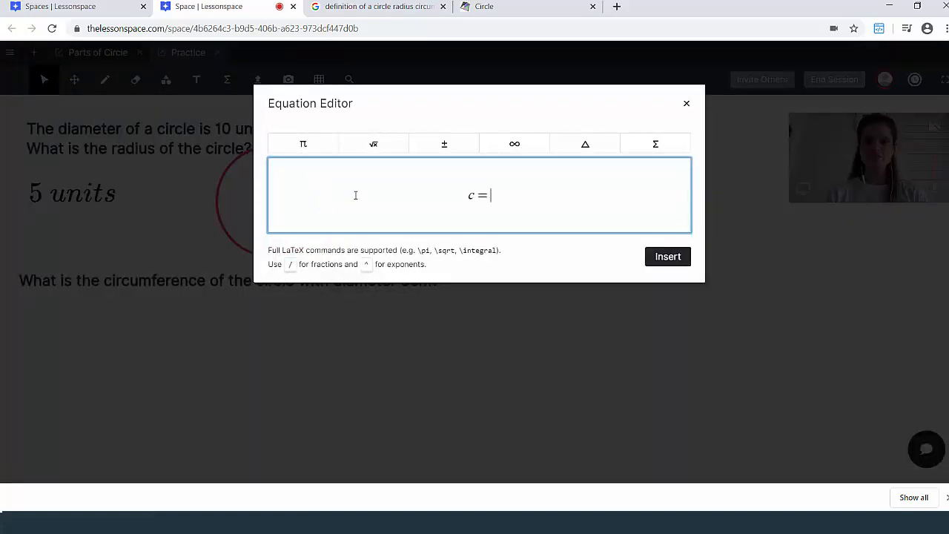
left_click(303, 143)
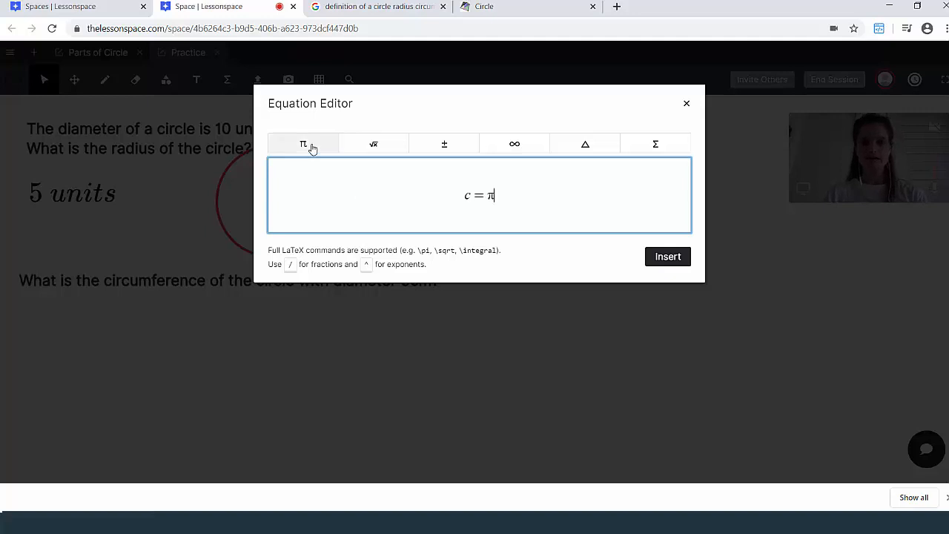
left_click(667, 256)
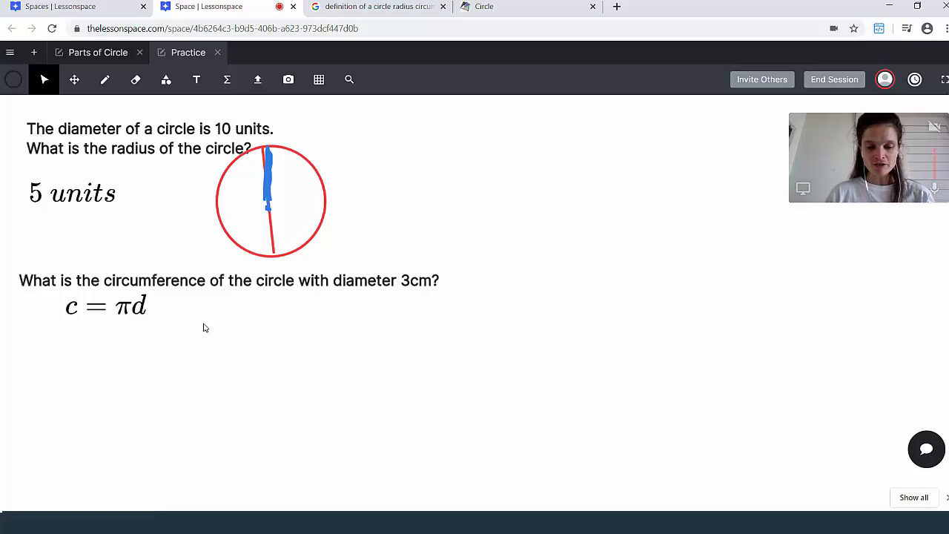
mouse_move(203, 335)
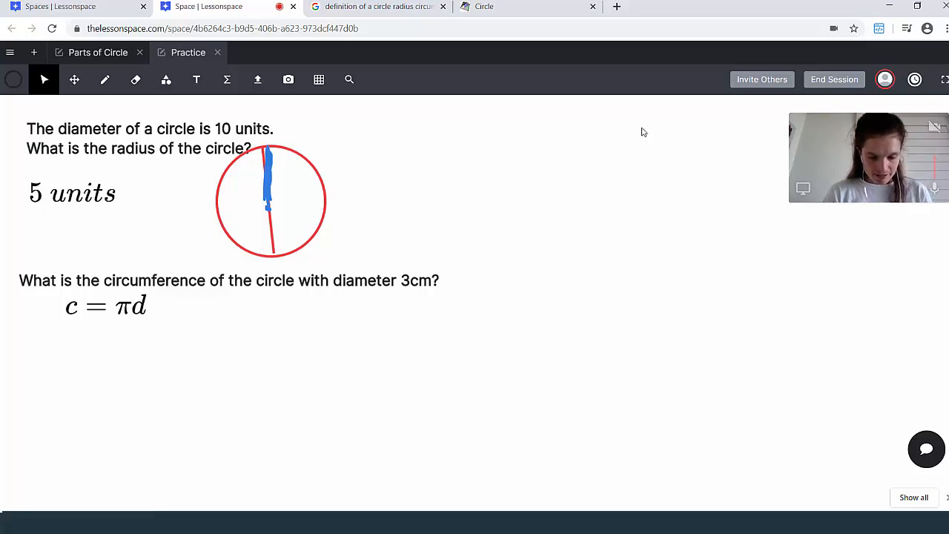
mouse_move(674, 117)
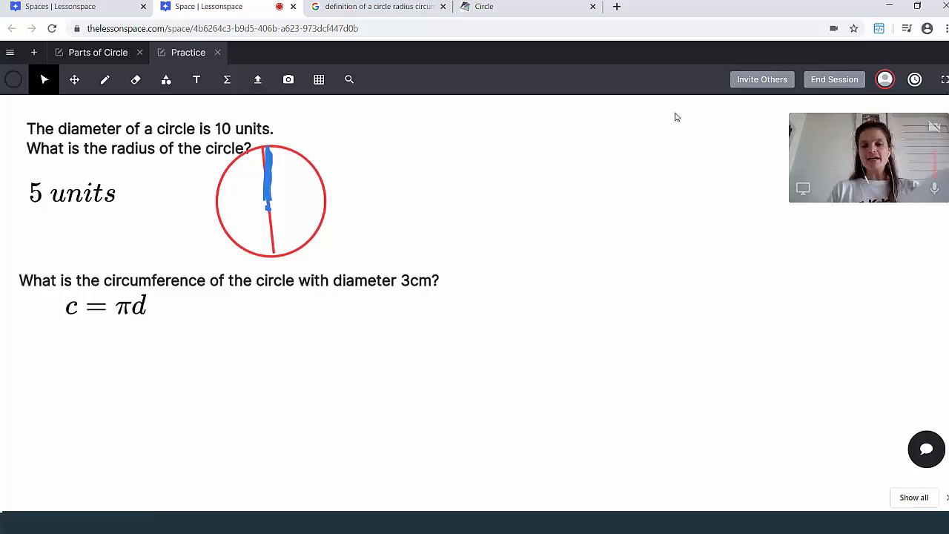
Capture a My Video webcam snapshot of the working, then enlarge it below c = πd
left_click(287, 79)
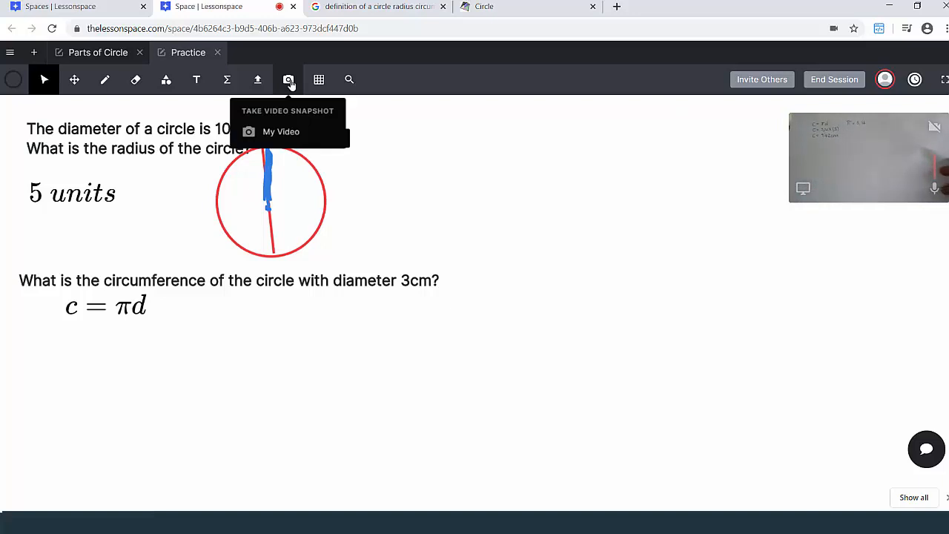
mouse_move(279, 123)
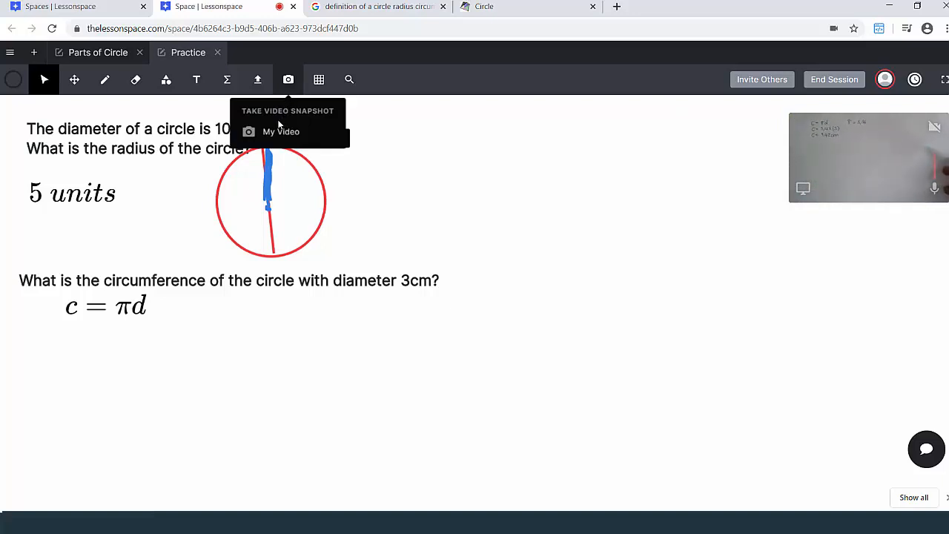
left_click(281, 131)
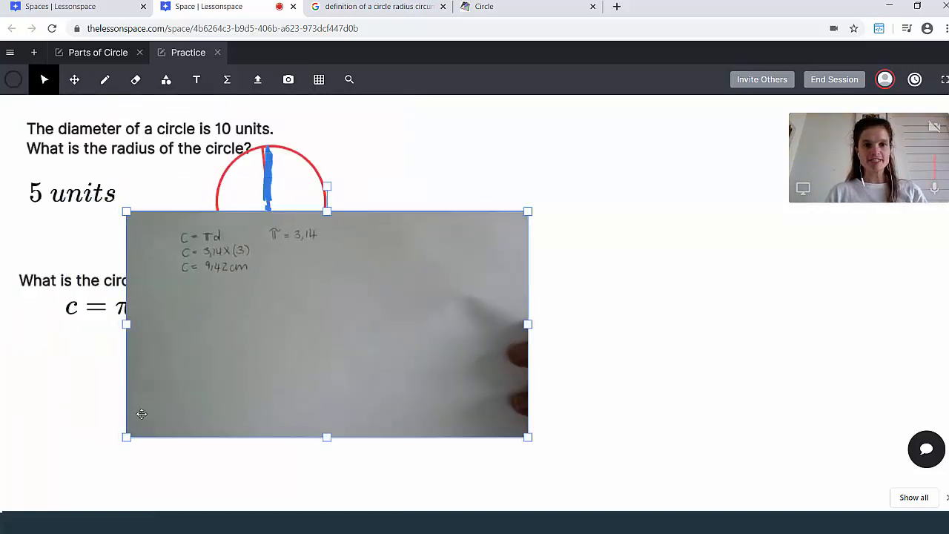
left_click_drag(326, 326, 691, 381)
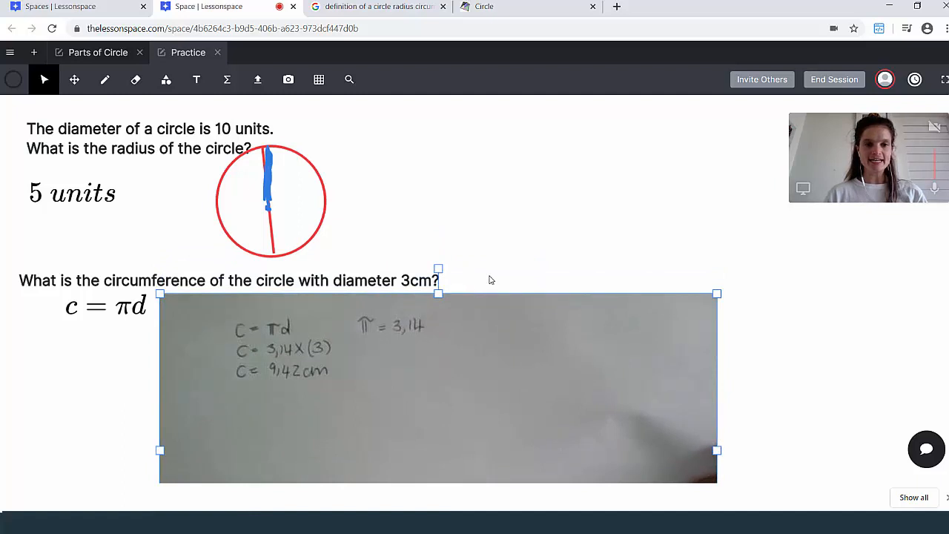
Annotate the snapshot's working in red: arrow from πd, underline 9.42, circle cm
left_click(104, 79)
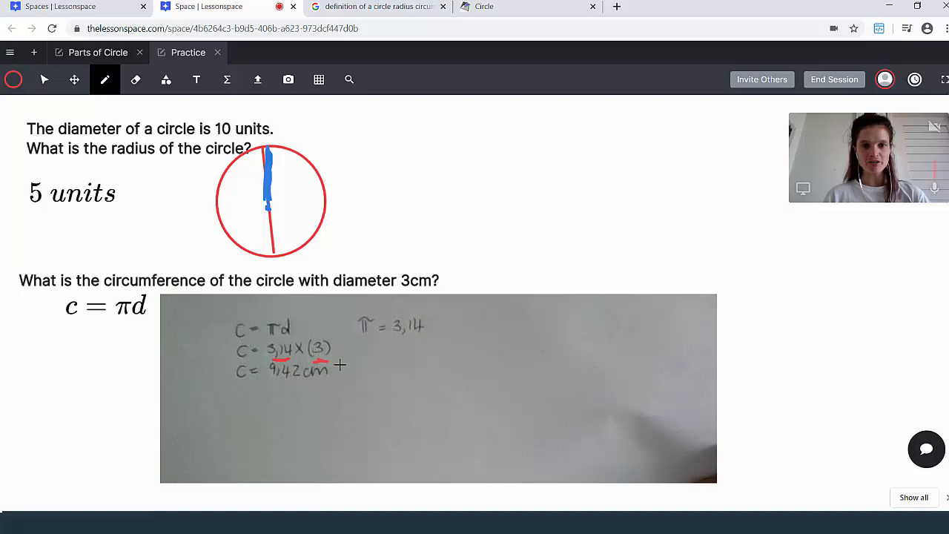
left_click_drag(286, 334, 324, 334)
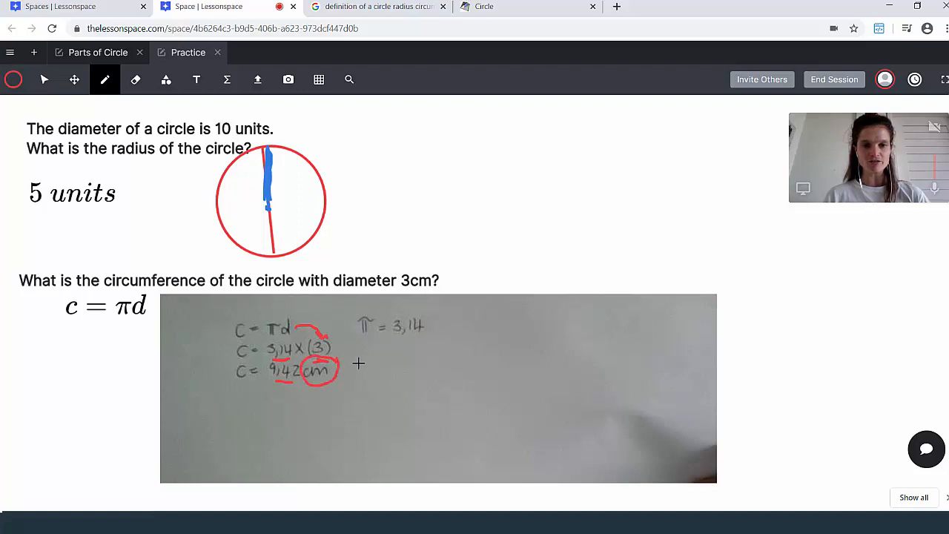
mouse_move(444, 371)
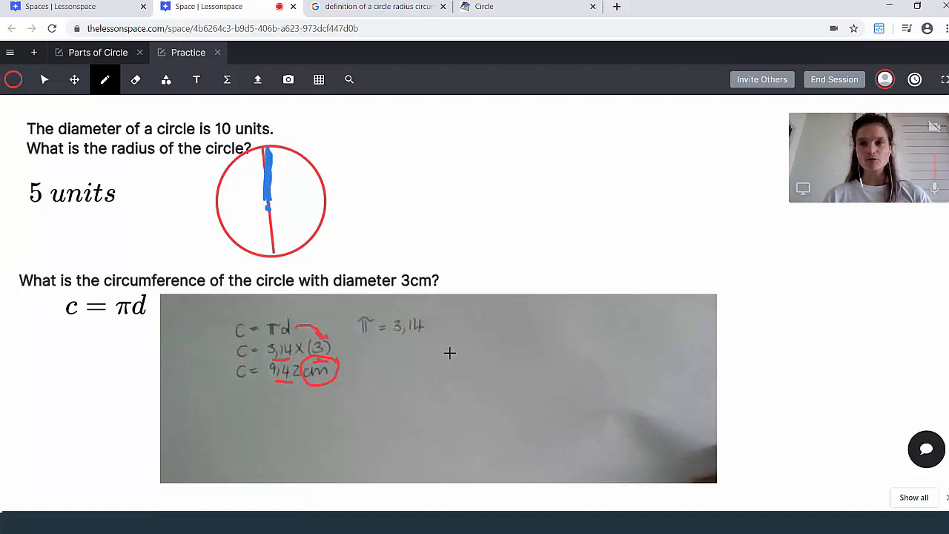
mouse_move(257, 79)
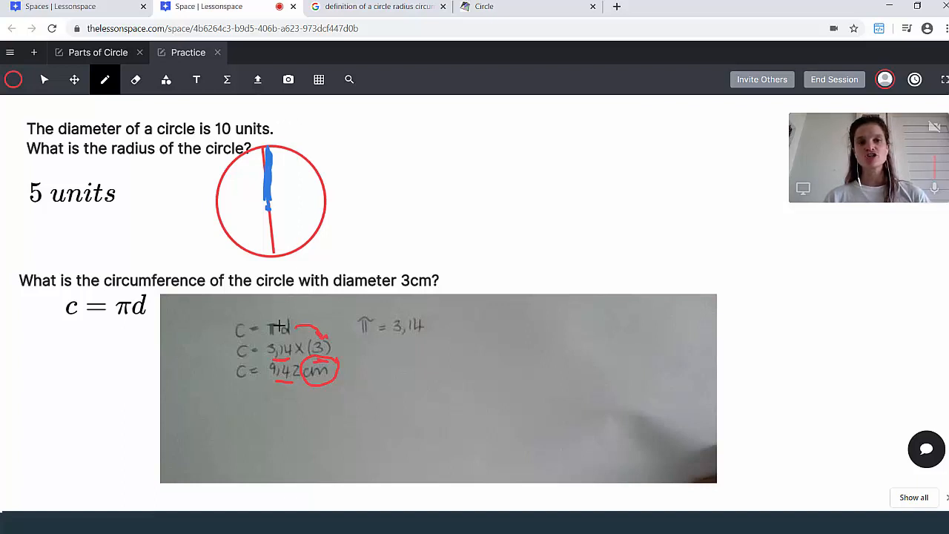
mouse_move(264, 334)
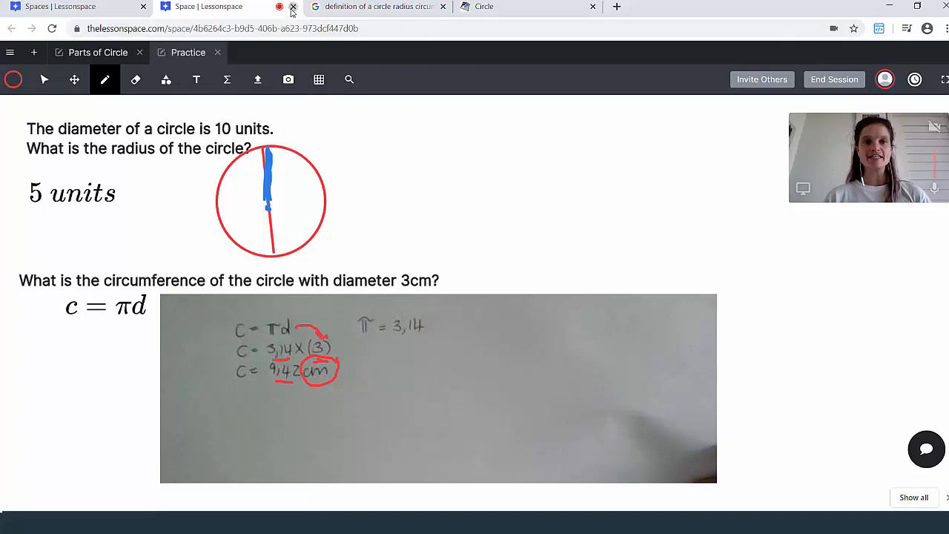
Close the whiteboard, clear the search, and rename the 31/03/2020 11:15 space 'Parts of a Circle'
left_click(293, 7)
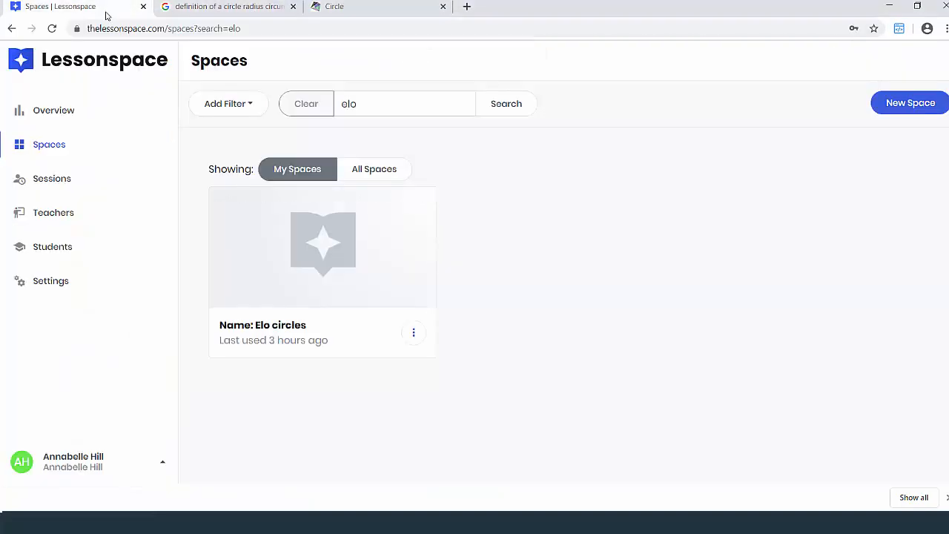
mouse_move(259, 188)
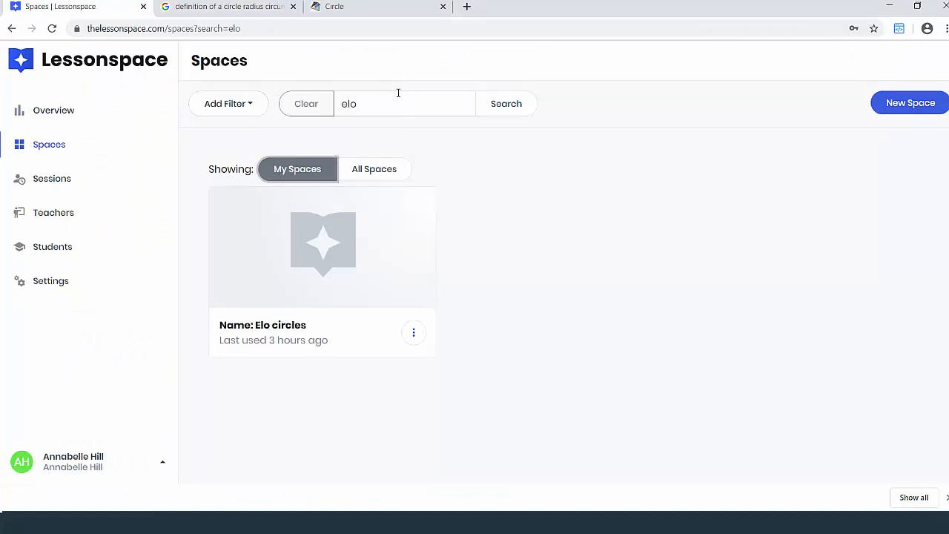
left_click(305, 103)
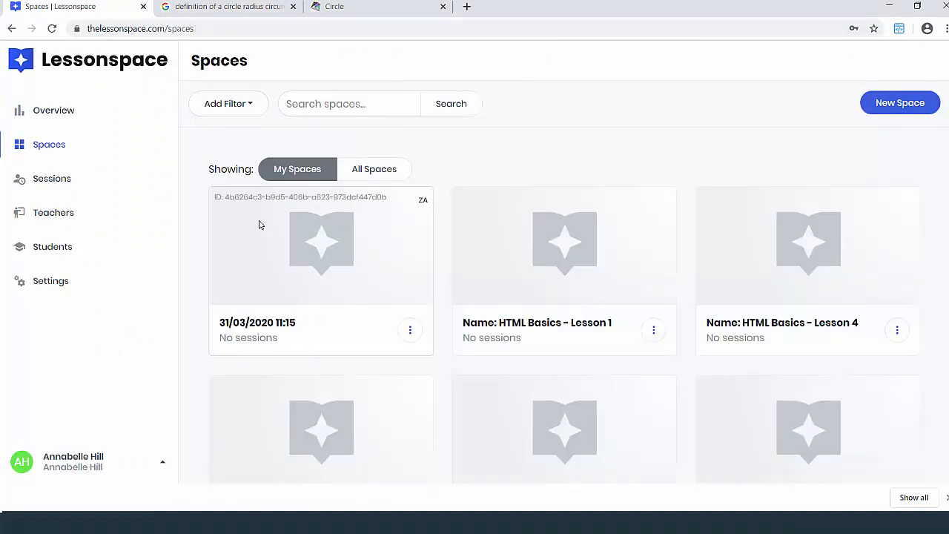
mouse_move(299, 319)
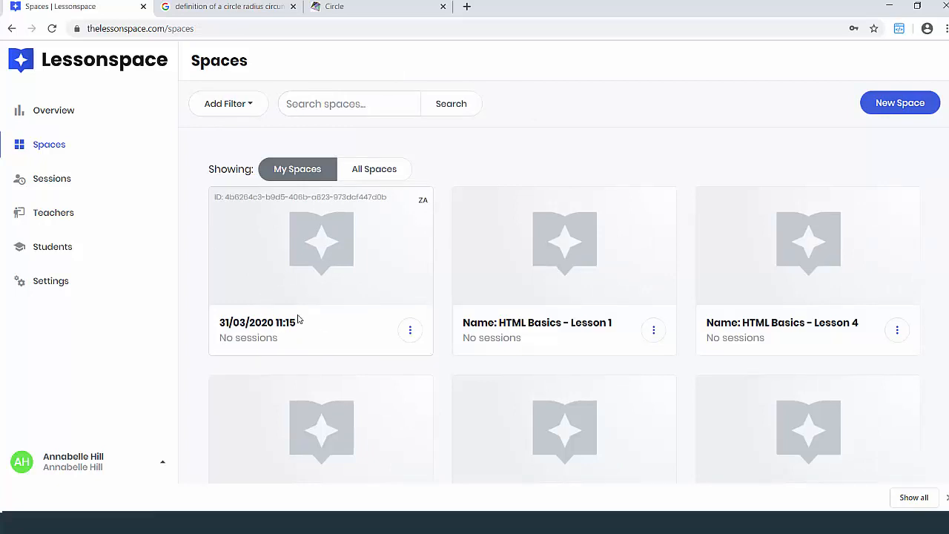
left_click(409, 330)
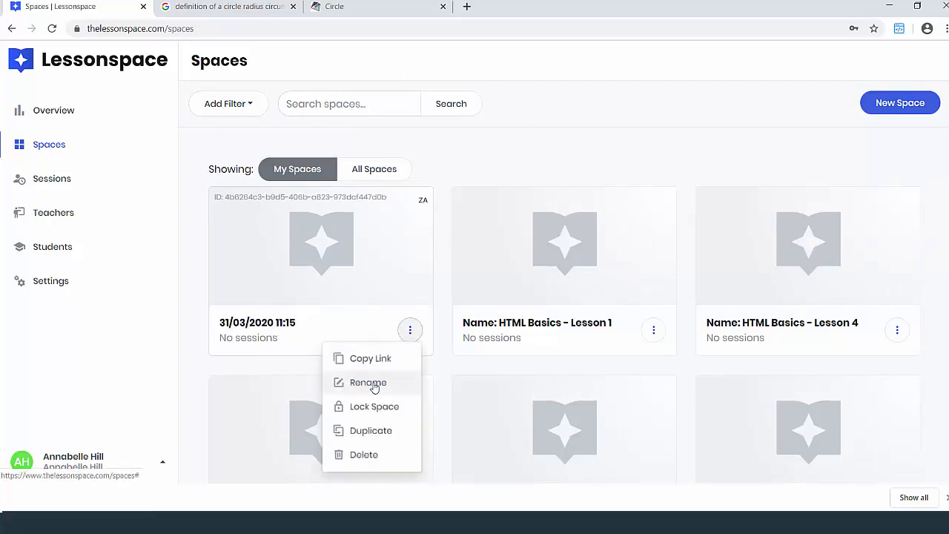
left_click(368, 381)
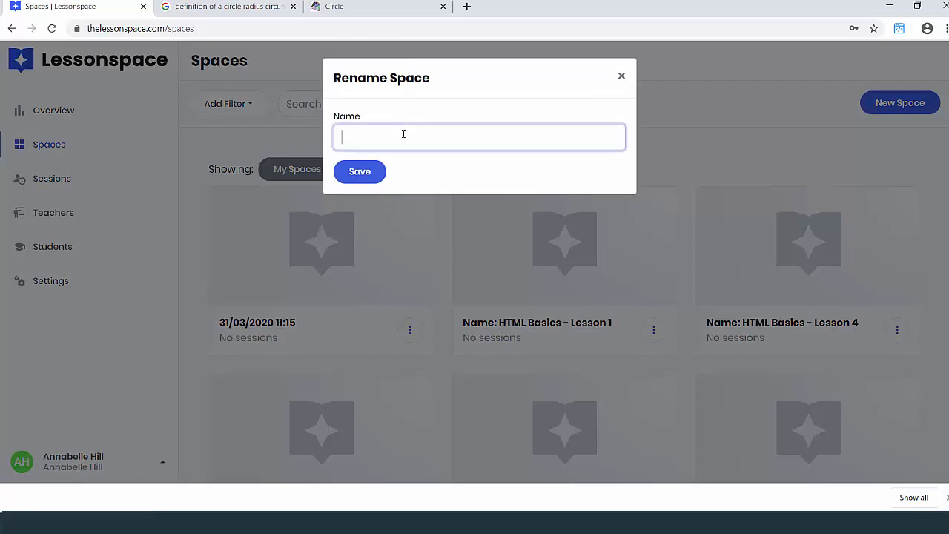
type("Parts of a Circ")
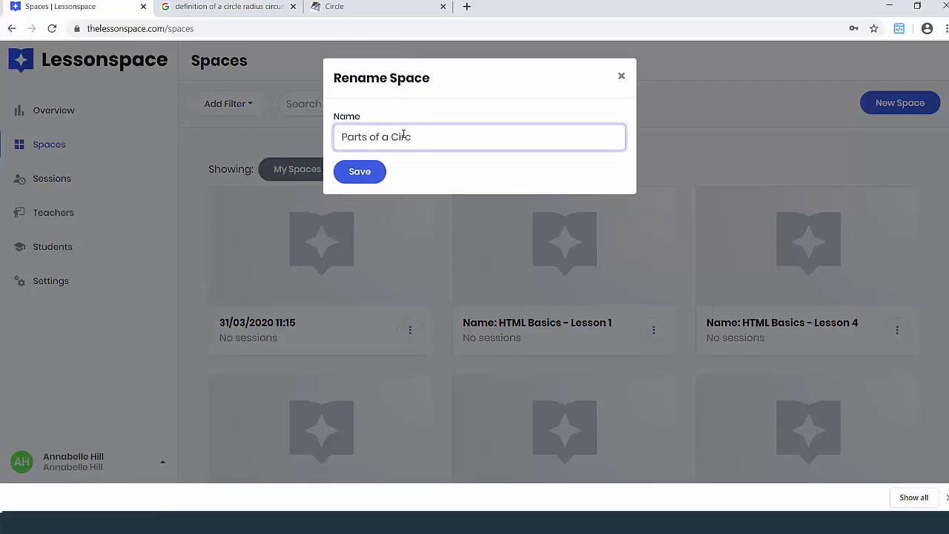
left_click(360, 171)
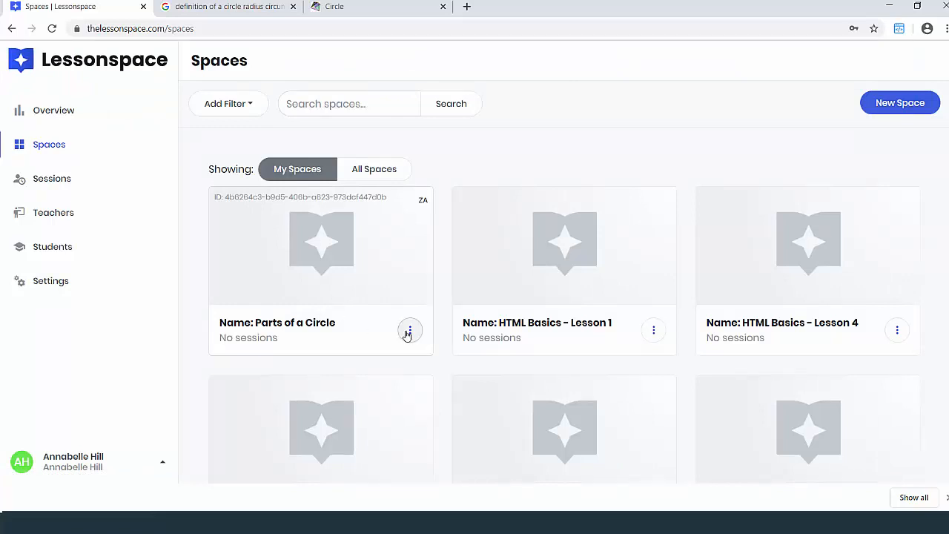
left_click(410, 330)
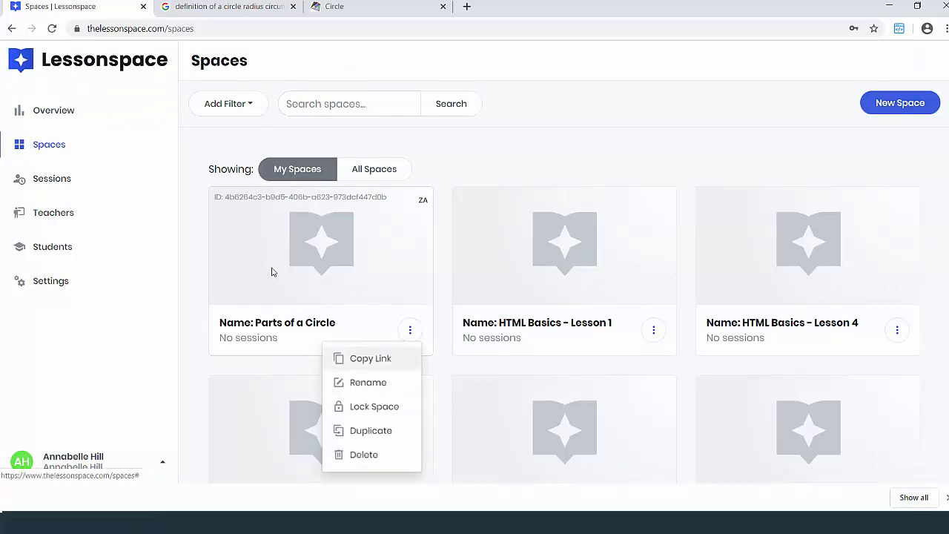
left_click(52, 177)
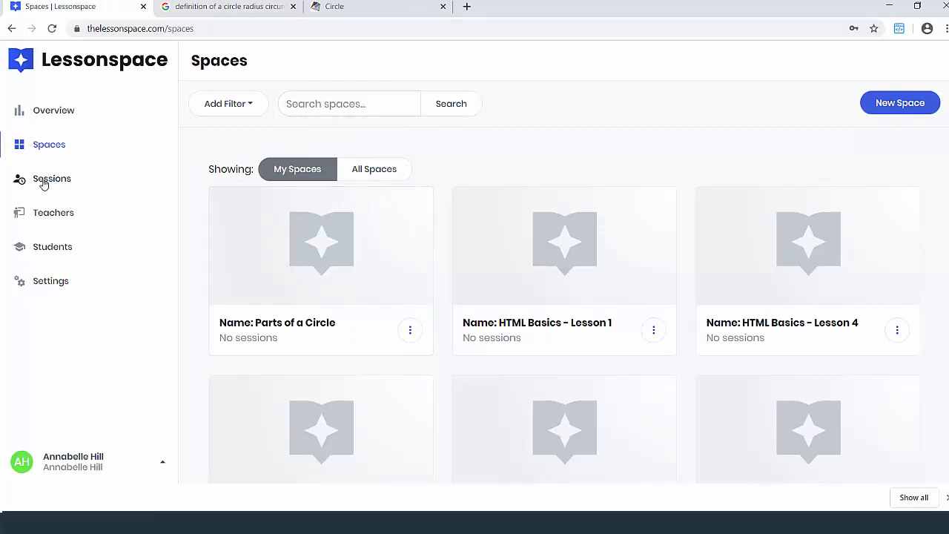
Show single-user sessions in Sessions and open the Parts of a Circle recording
left_click(52, 178)
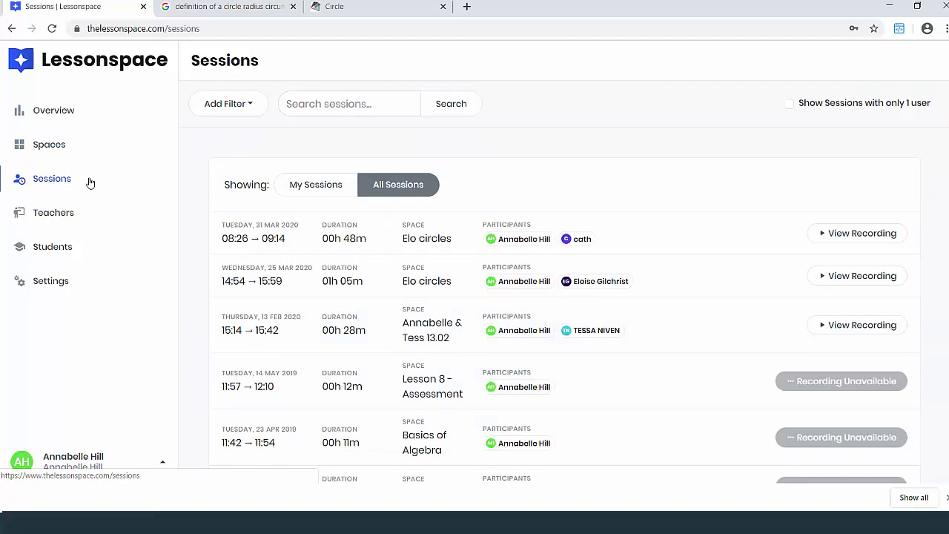
mouse_move(791, 110)
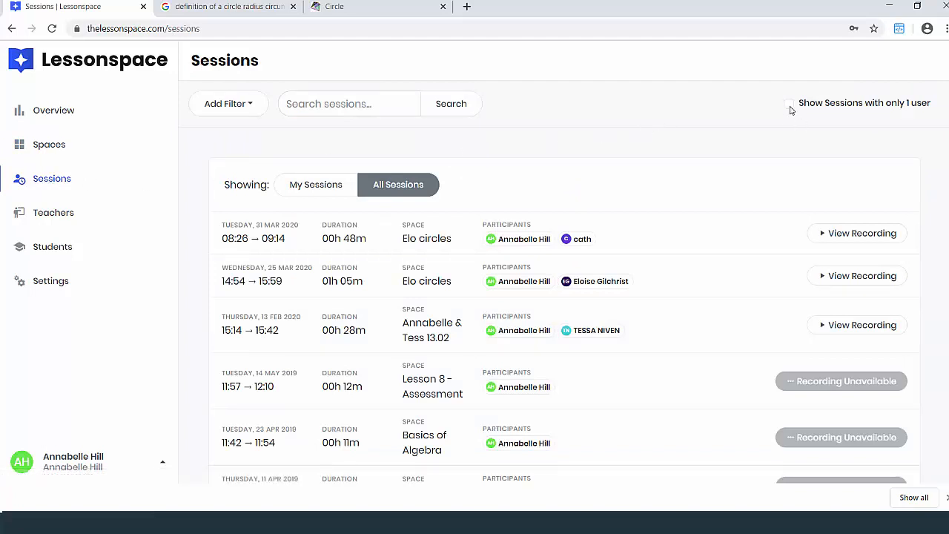
left_click(789, 103)
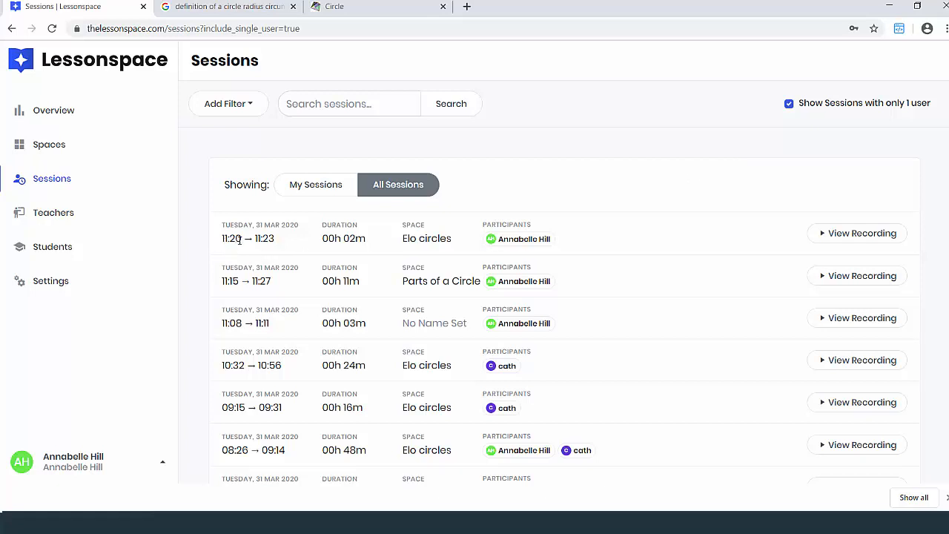
scroll("down", 3)
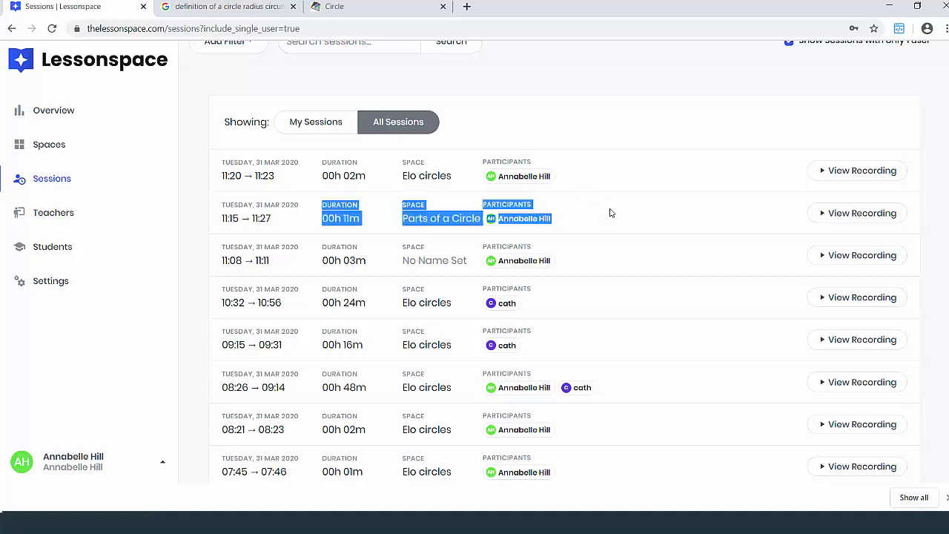
left_click(857, 212)
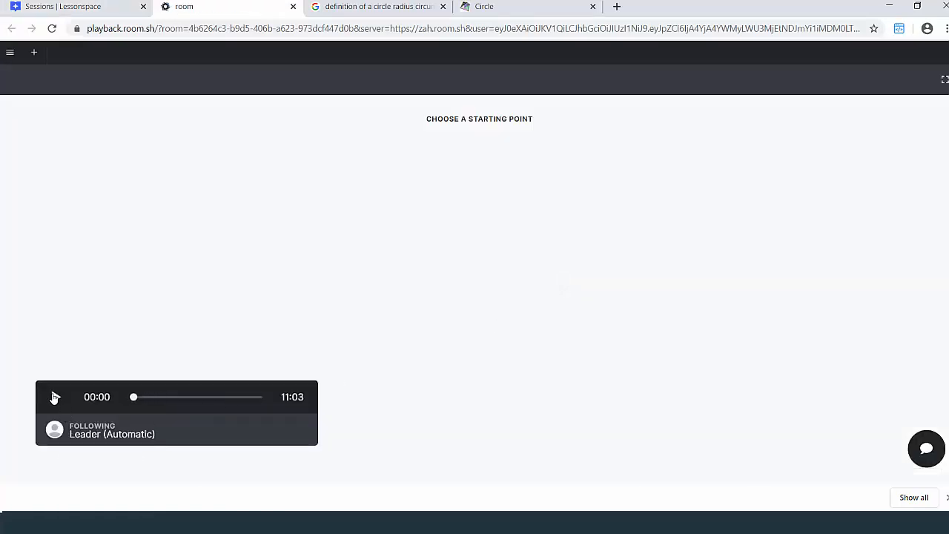
Copy the Parts of a Circle recording's playback URL from the address bar
left_click(55, 396)
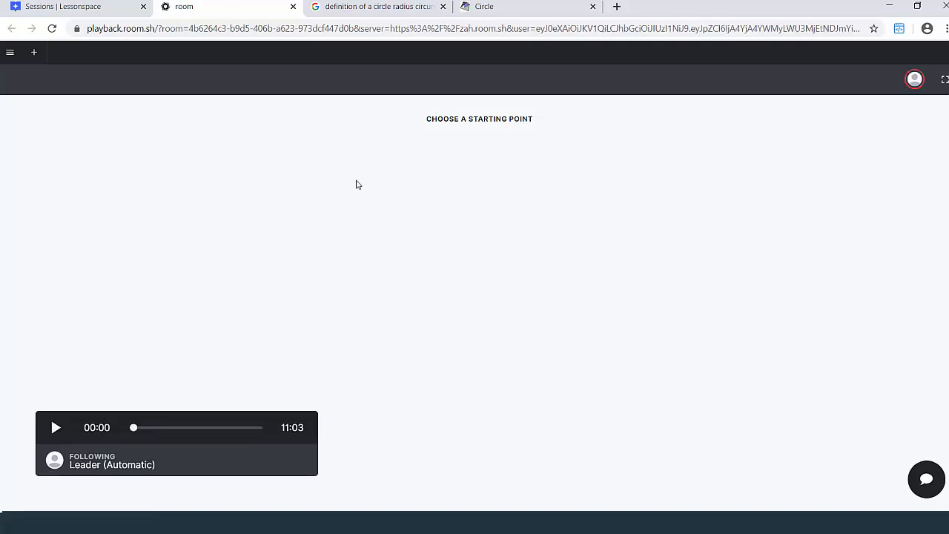
mouse_move(398, 41)
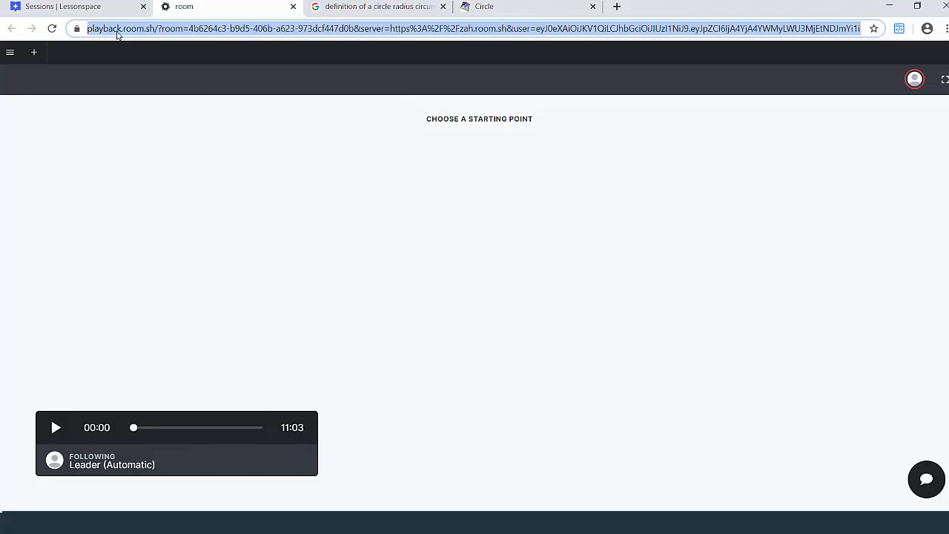
mouse_move(218, 152)
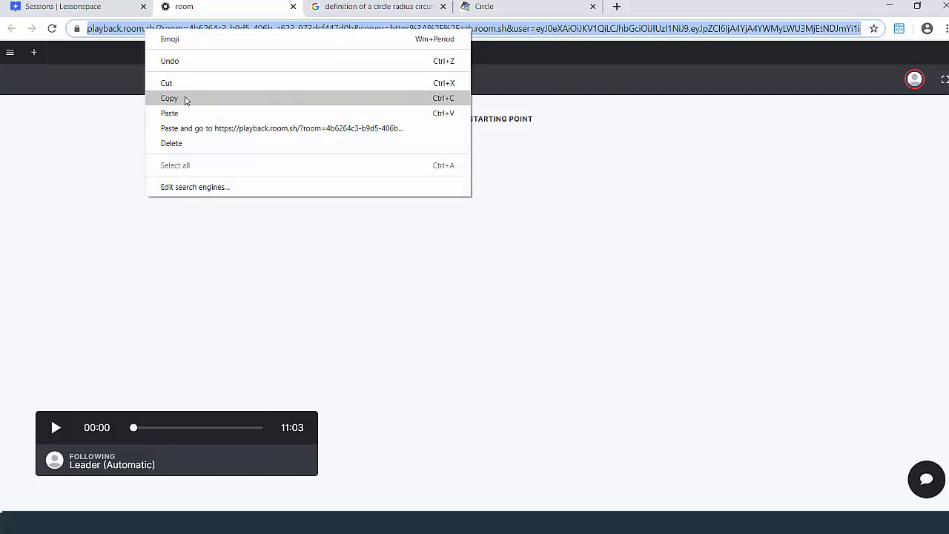
left_click(169, 98)
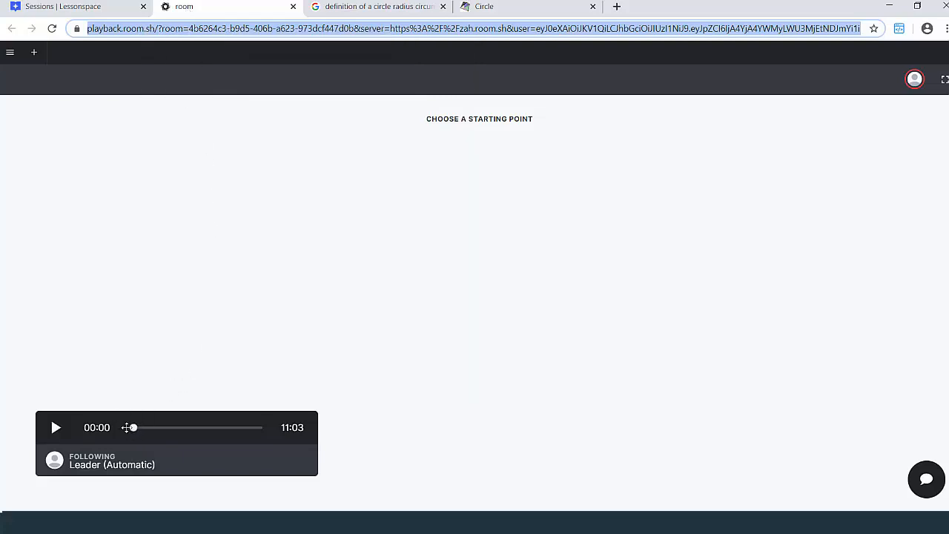
left_click(56, 427)
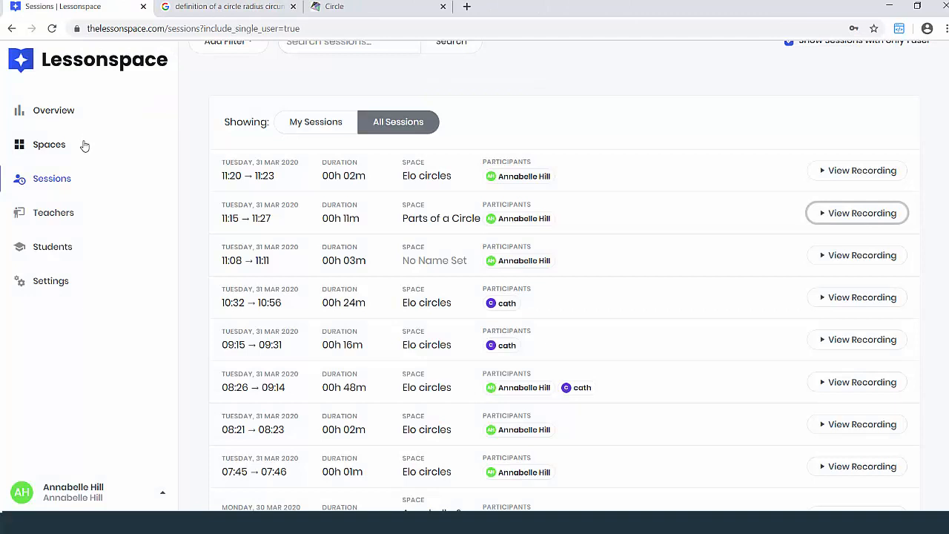
Return to the Spaces list with Parts of a Circle listed first
left_click(49, 144)
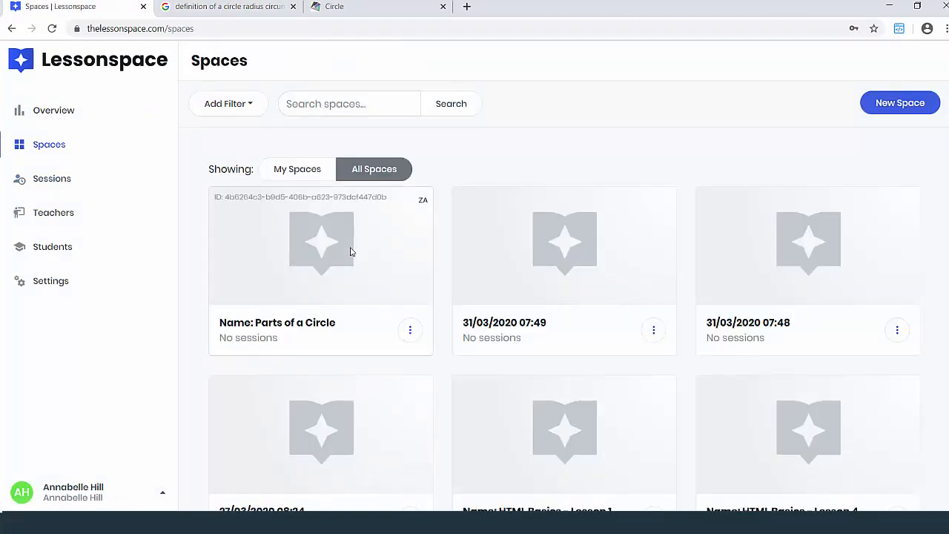